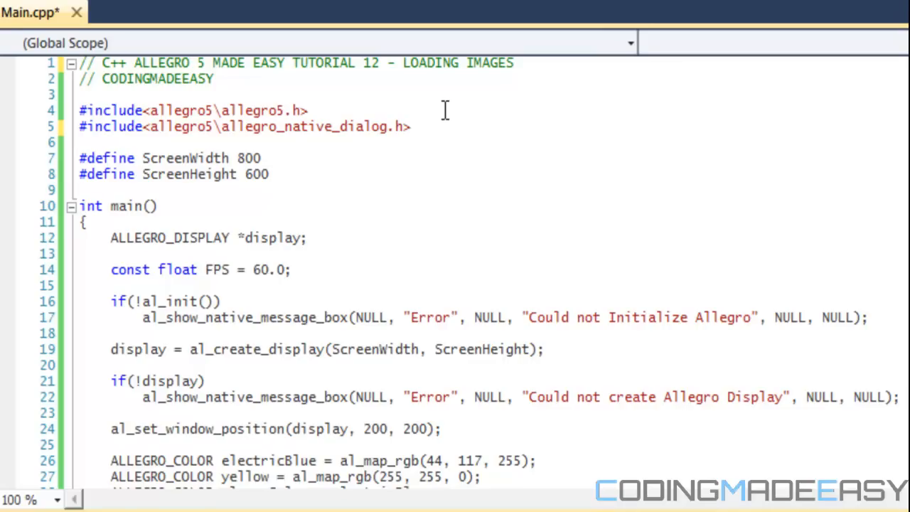
pyautogui.moveTo(448, 111)
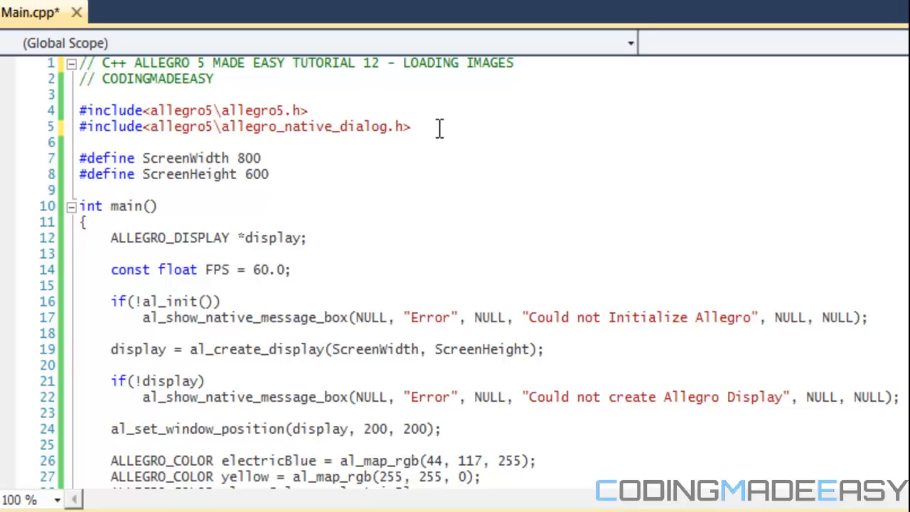
# Step: Navigate into C++ Projects > Learning Allegro5 > Learning Allegro5, where PlayerImage1 PNG sits beside Main.cpp
pyautogui.click(420, 126)
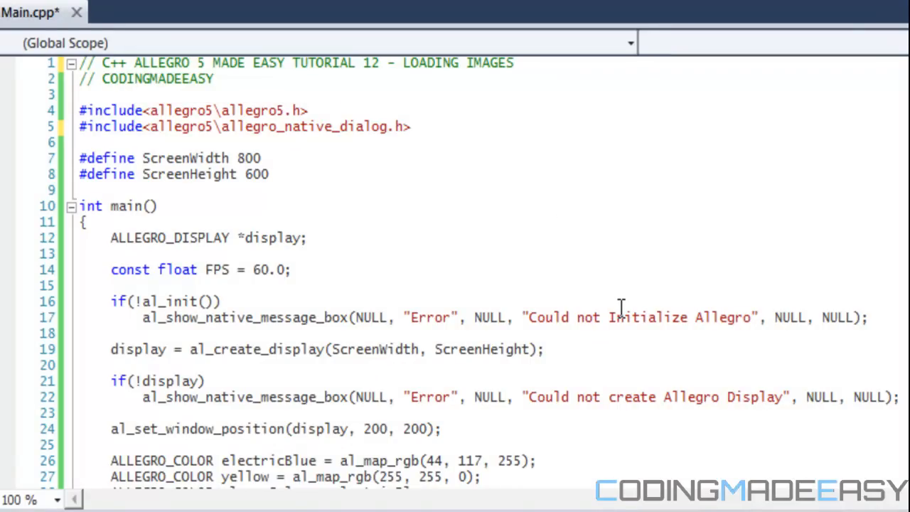
pyautogui.moveTo(475, 196)
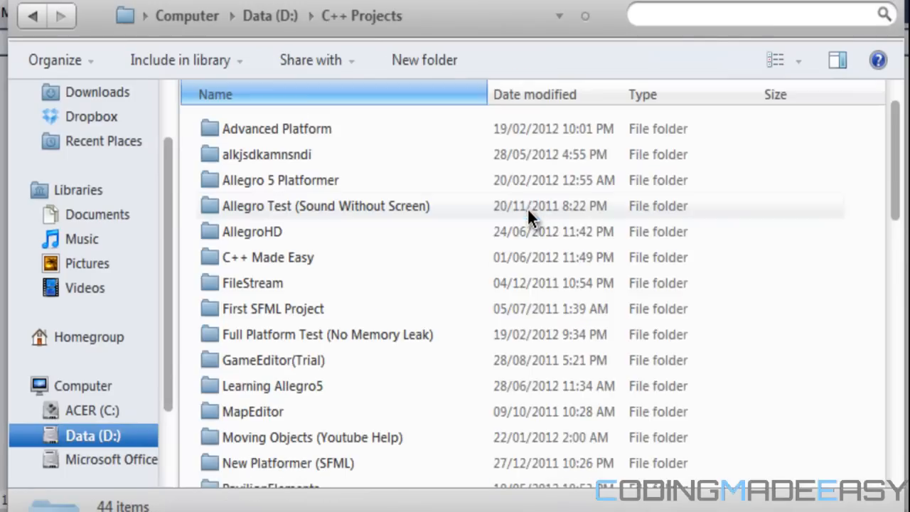
pyautogui.scroll(-3)
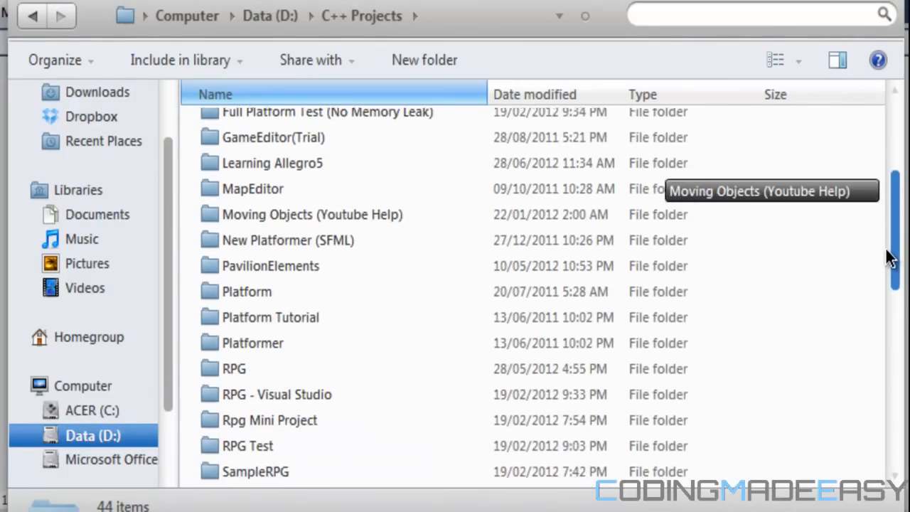
pyautogui.scroll(-3)
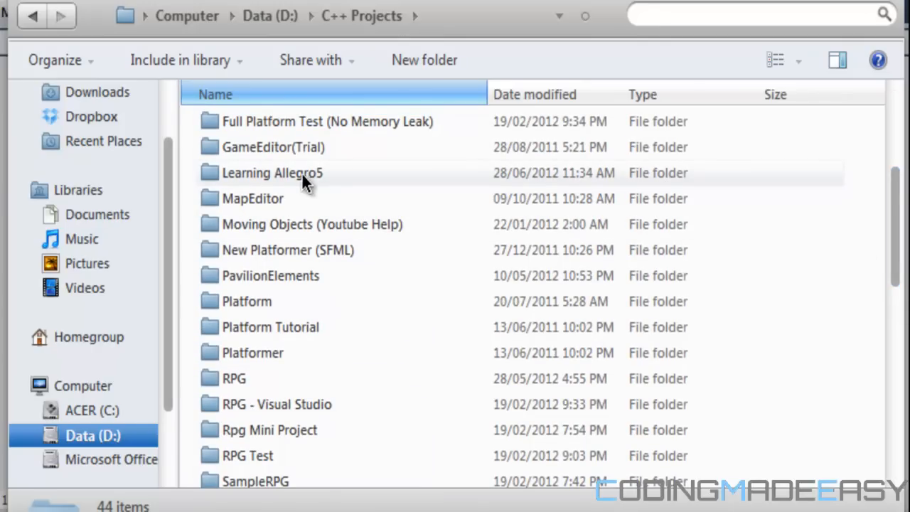
pyautogui.moveTo(273, 173)
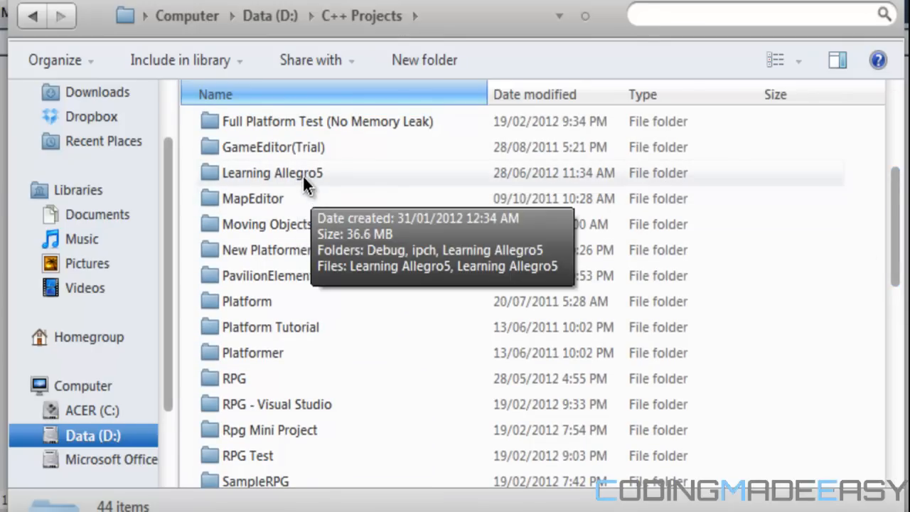
pyautogui.doubleClick(272, 173)
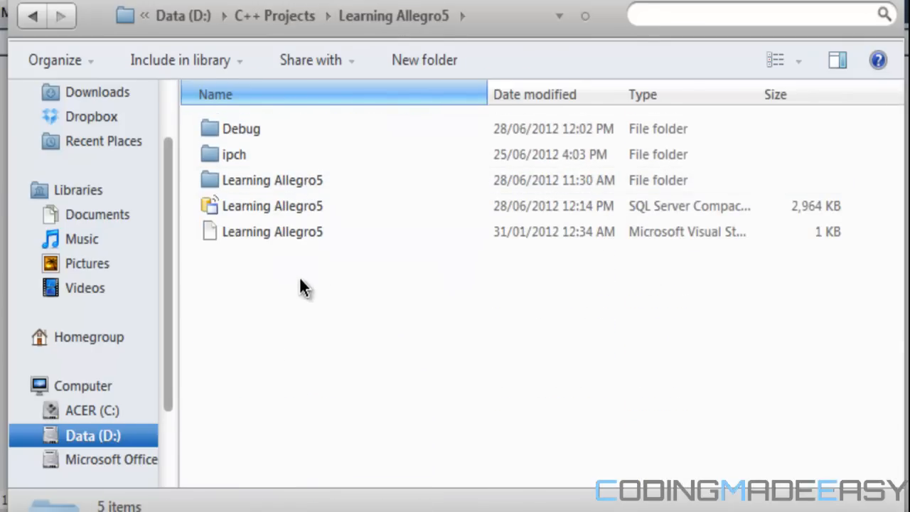
pyautogui.moveTo(244, 139)
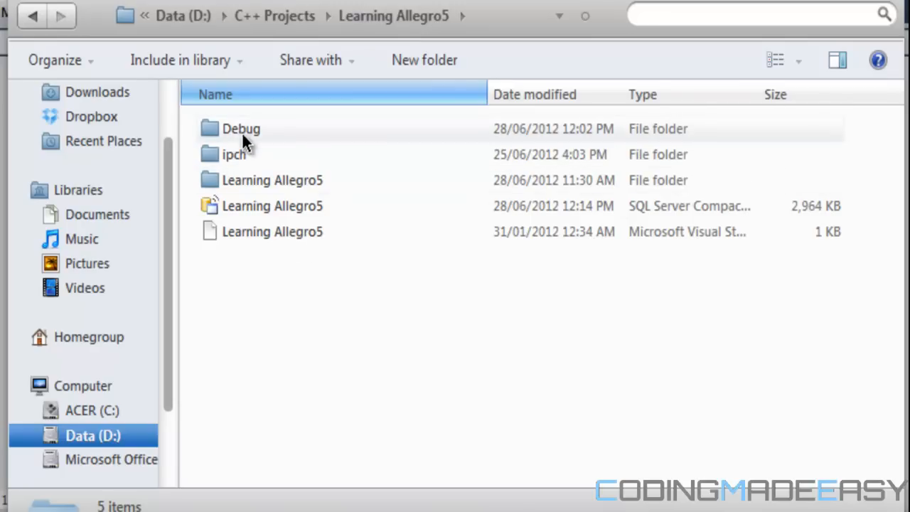
pyautogui.moveTo(284, 188)
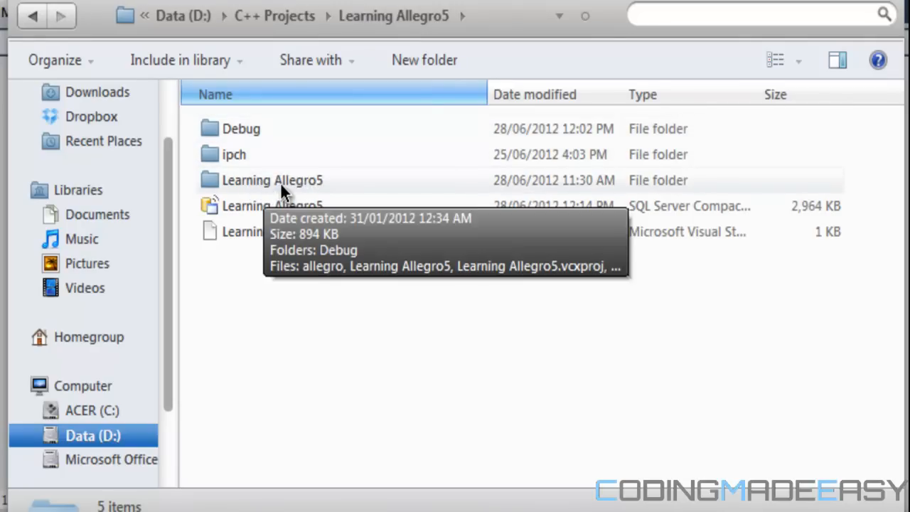
pyautogui.moveTo(242, 194)
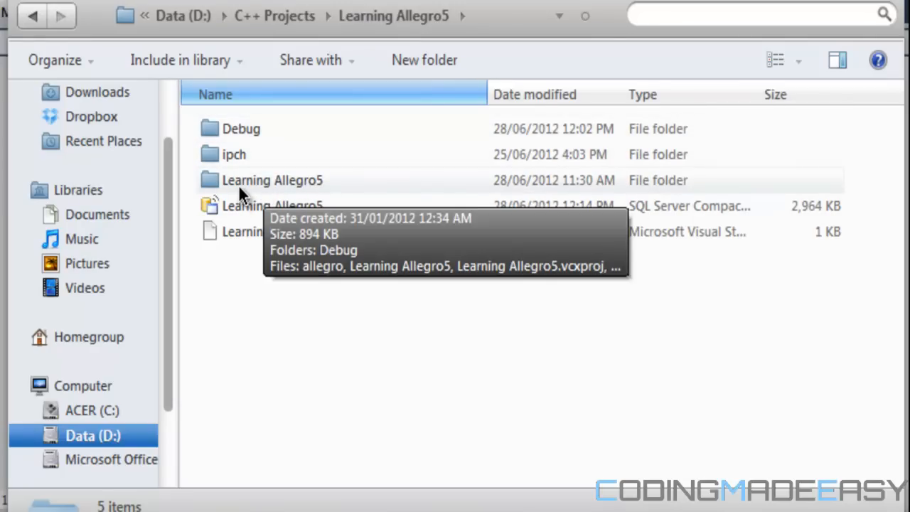
pyautogui.doubleClick(273, 179)
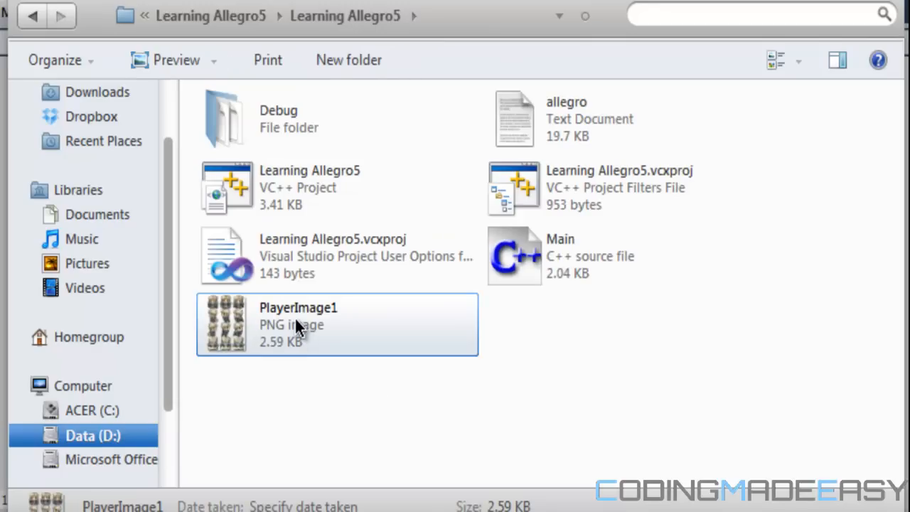
pyautogui.moveTo(334, 285)
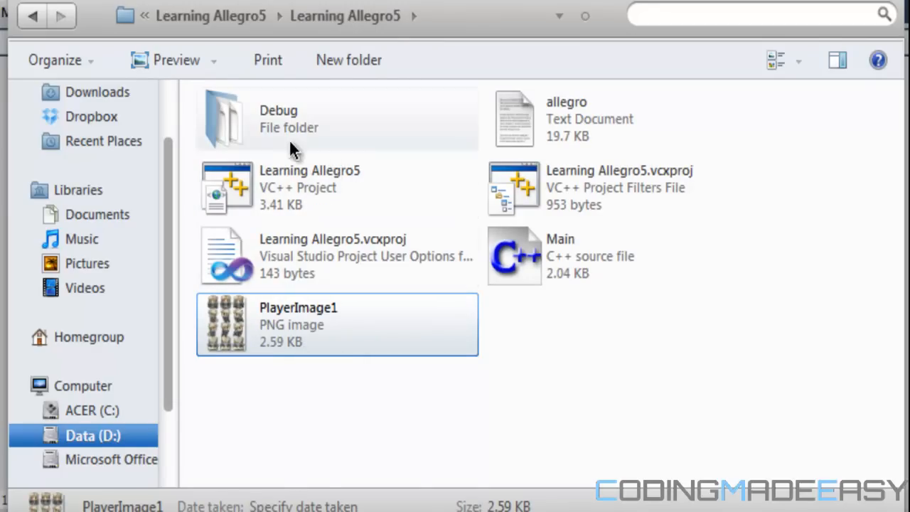
pyautogui.moveTo(363, 253)
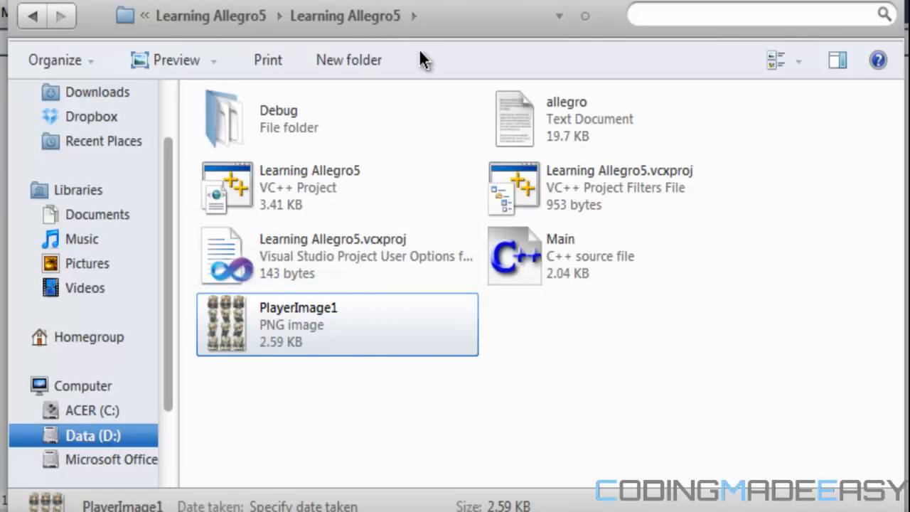
pyautogui.moveTo(426, 188)
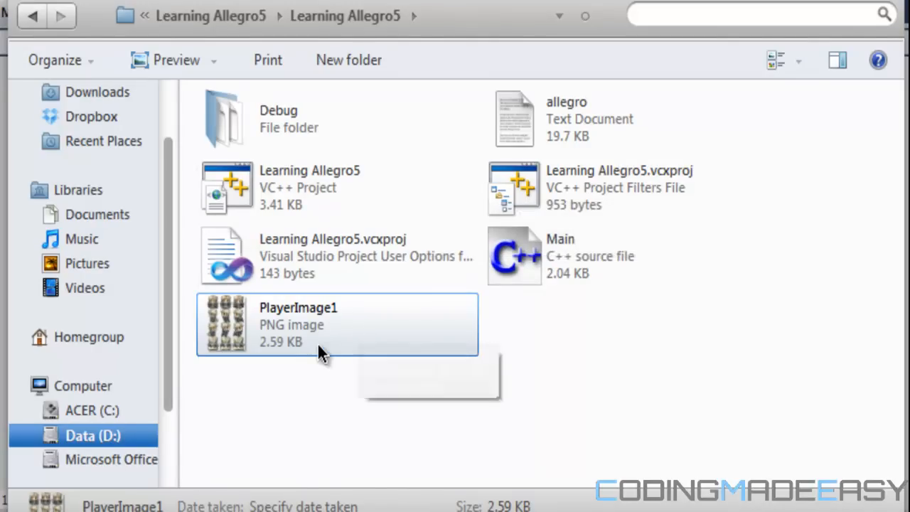
pyautogui.moveTo(268, 60)
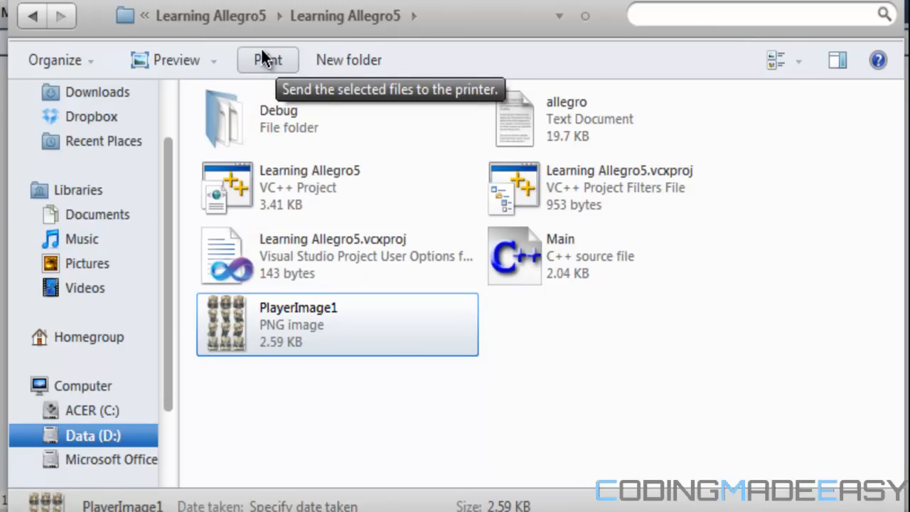
pyautogui.moveTo(413, 316)
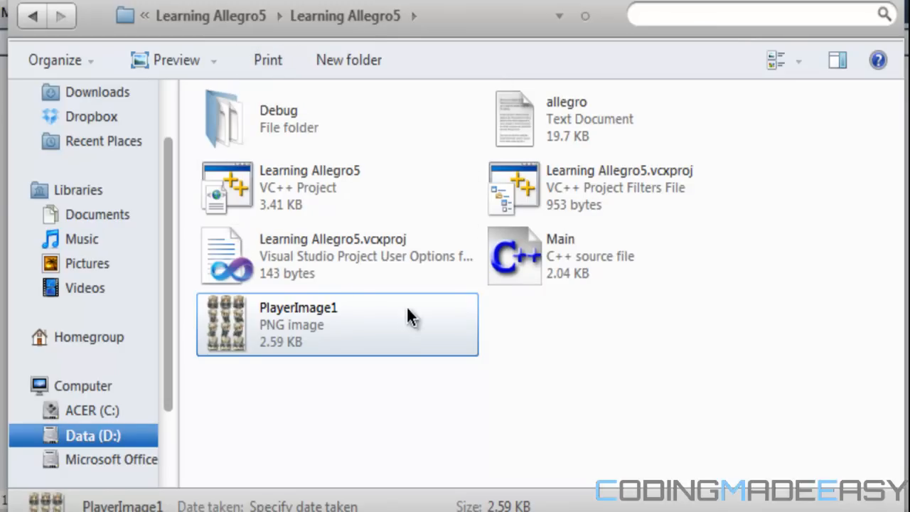
pyautogui.click(560, 256)
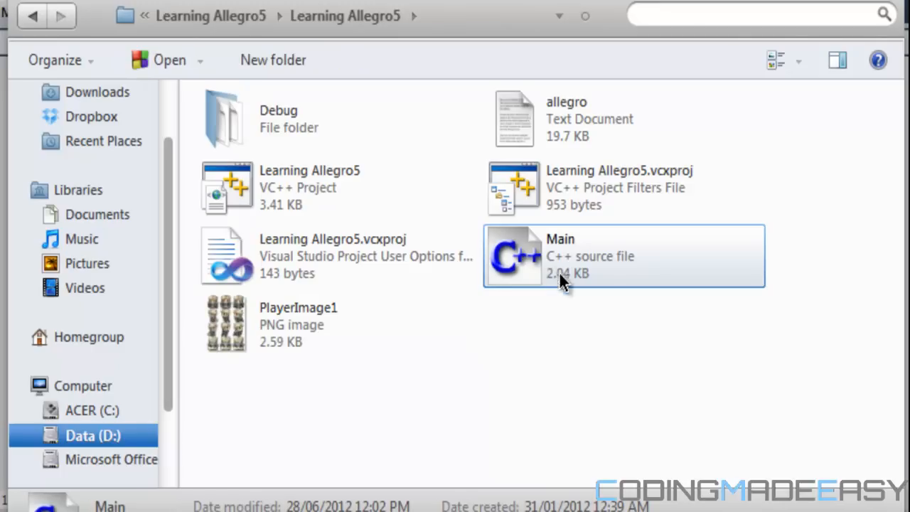
pyautogui.moveTo(582, 276)
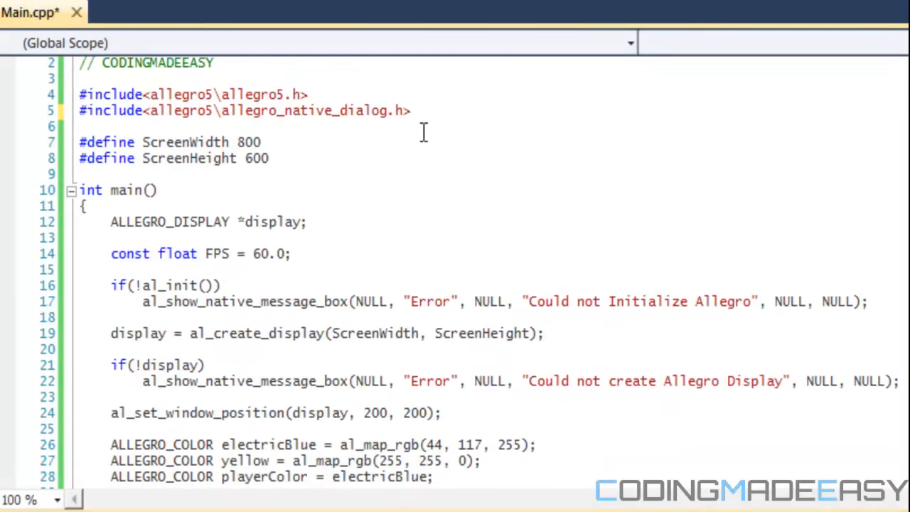
# Step: Include the <allegro5/allegro_image.h> header at the top of Main.cpp
pyautogui.write('#incldeu<')
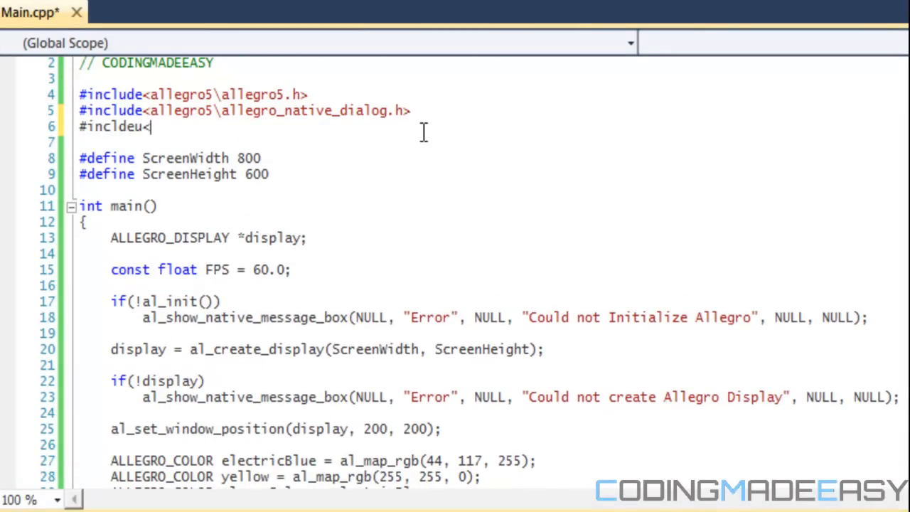
pyautogui.write('include<a')
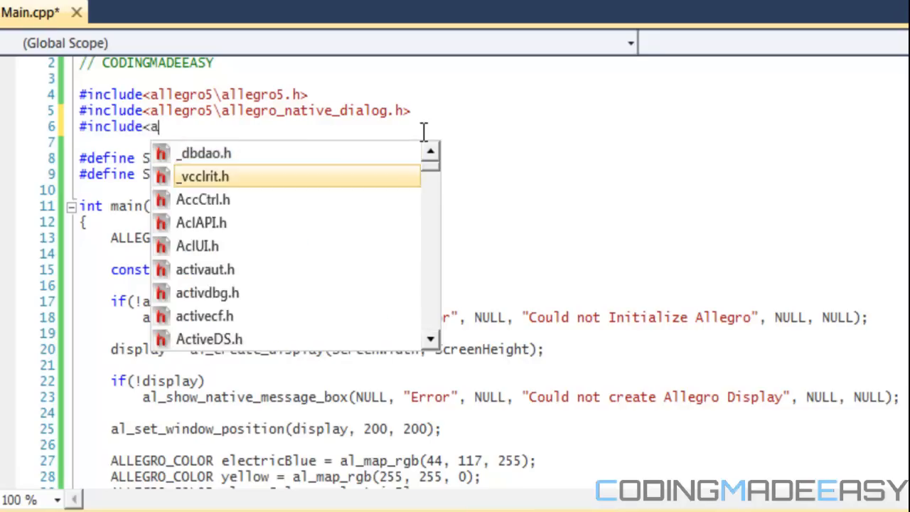
pyautogui.write('llegro5\\')
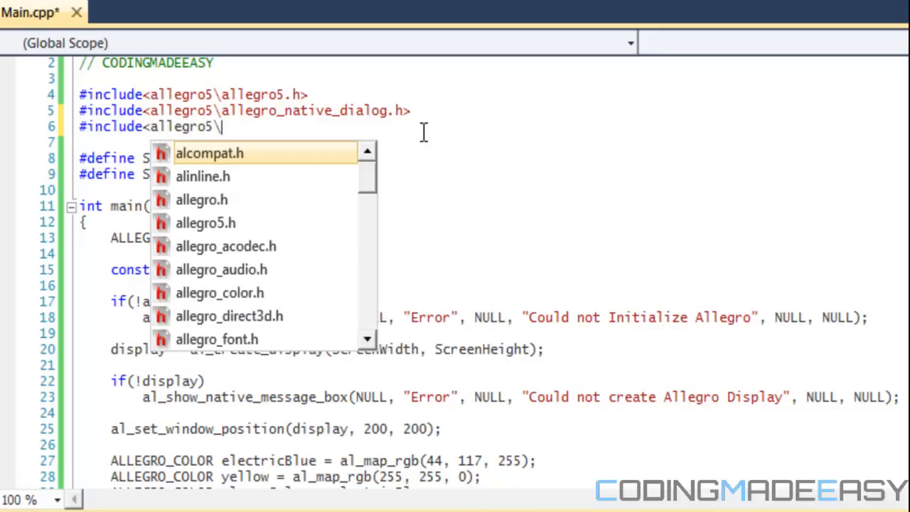
pyautogui.write('allegro_image.h>')
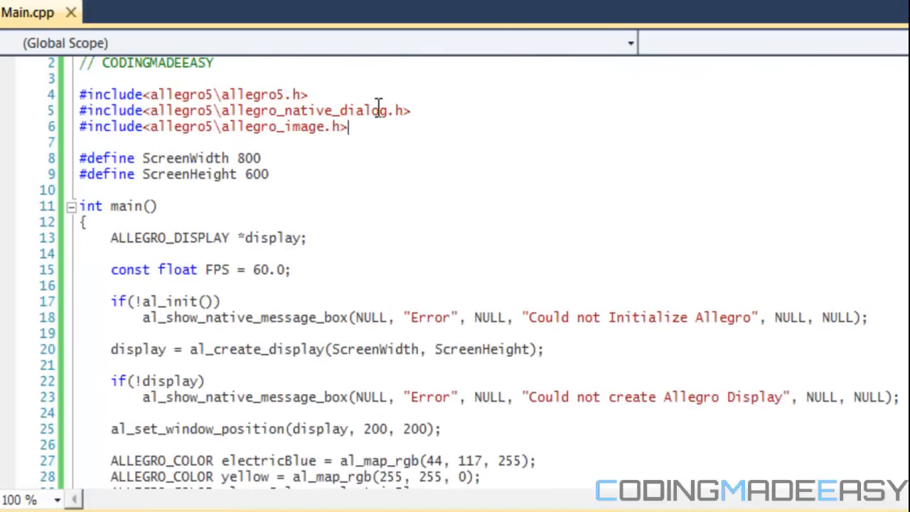
# Step: Call al_init_image_addon(); right after al_install_mouse(); in main()
pyautogui.scroll(-3)
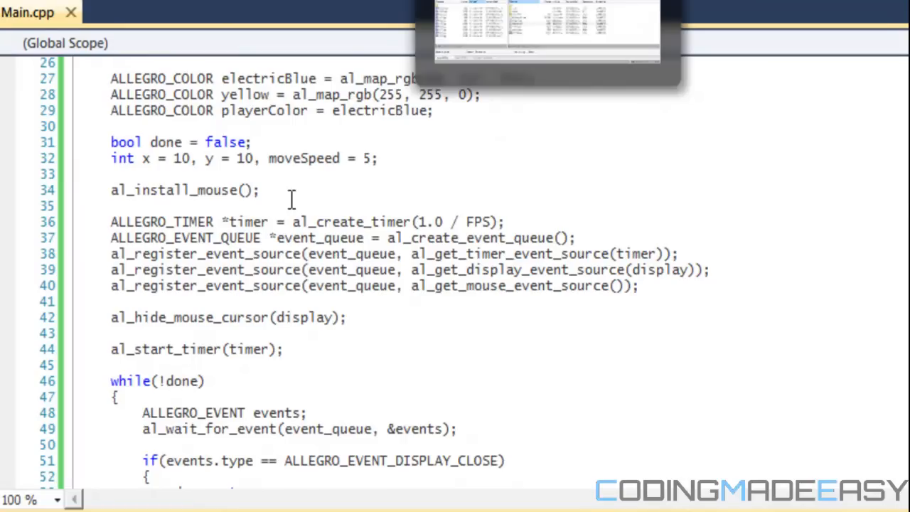
pyautogui.write('al_ini')
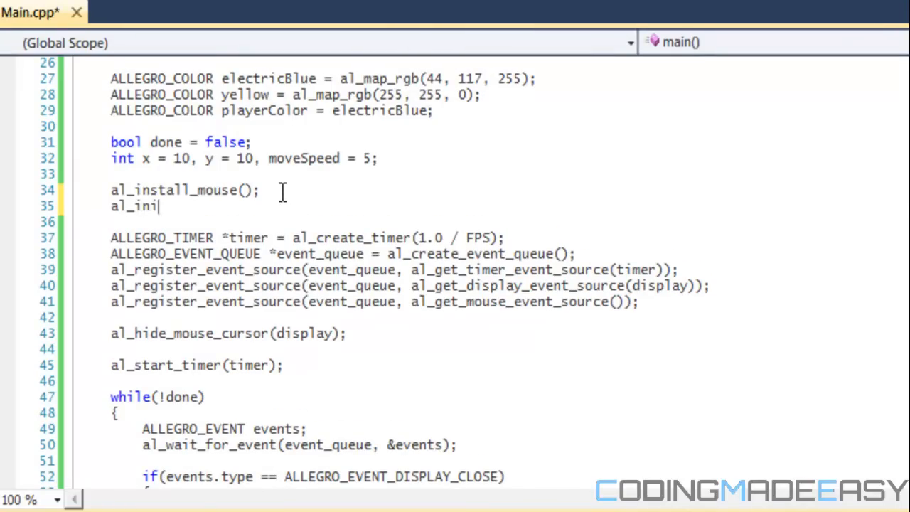
pyautogui.write('t_image_addon')
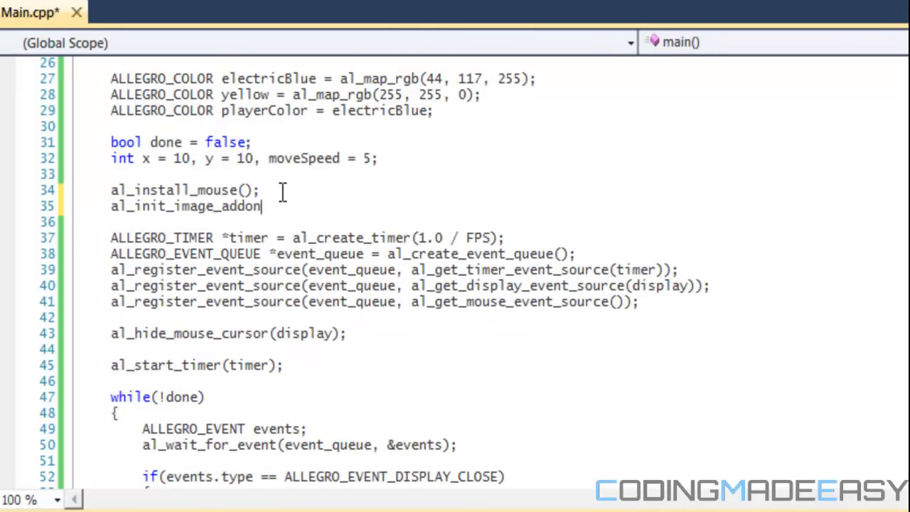
pyautogui.write('();')
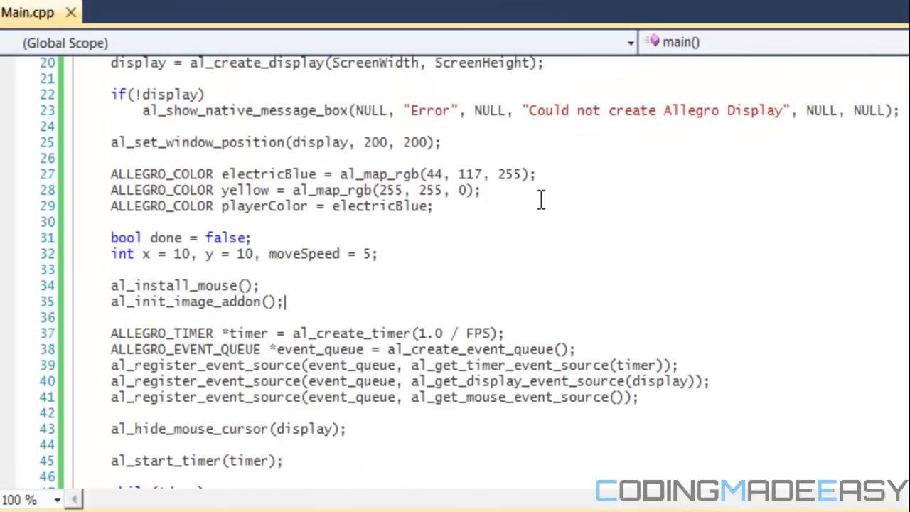
pyautogui.moveTo(245, 333)
pyautogui.write('A')
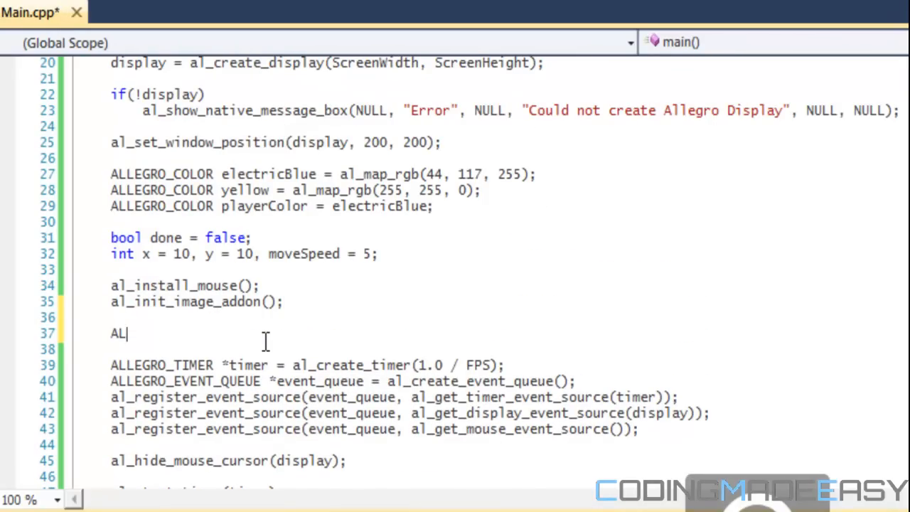
# Step: Declare ALLEGRO_BITMAP *player on a new line after the image addon call
pyautogui.write('LEGRO_')
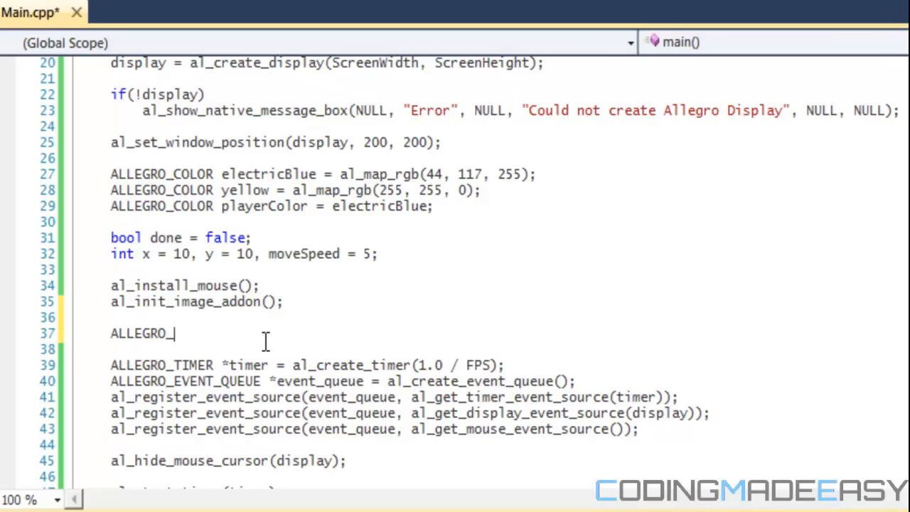
pyautogui.write('BITMAP')
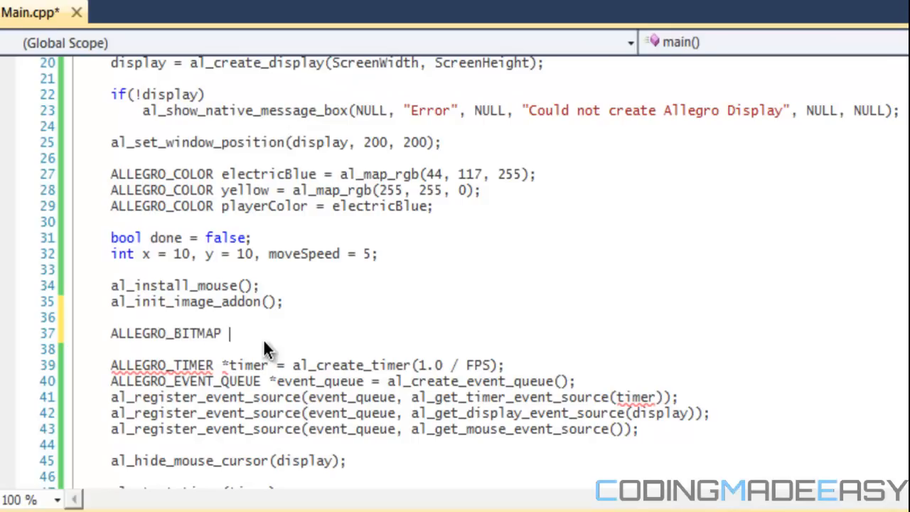
pyautogui.write('*')
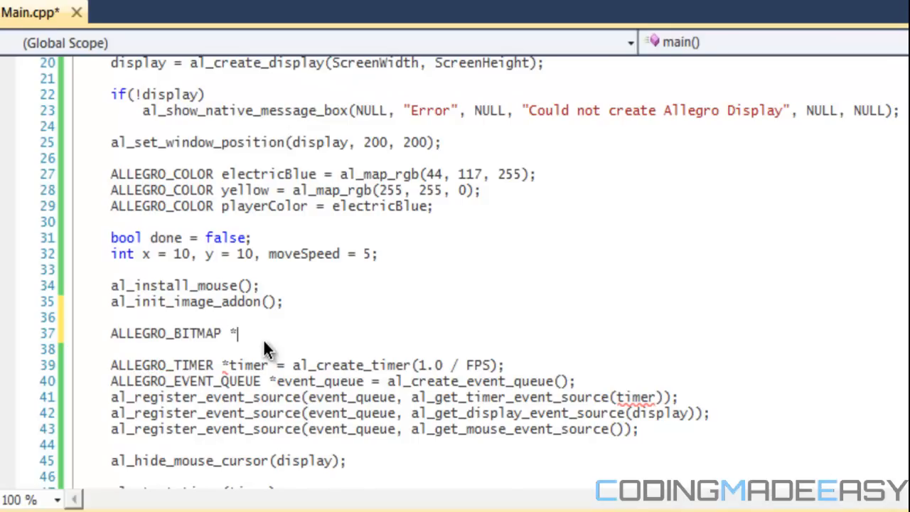
pyautogui.write('player')
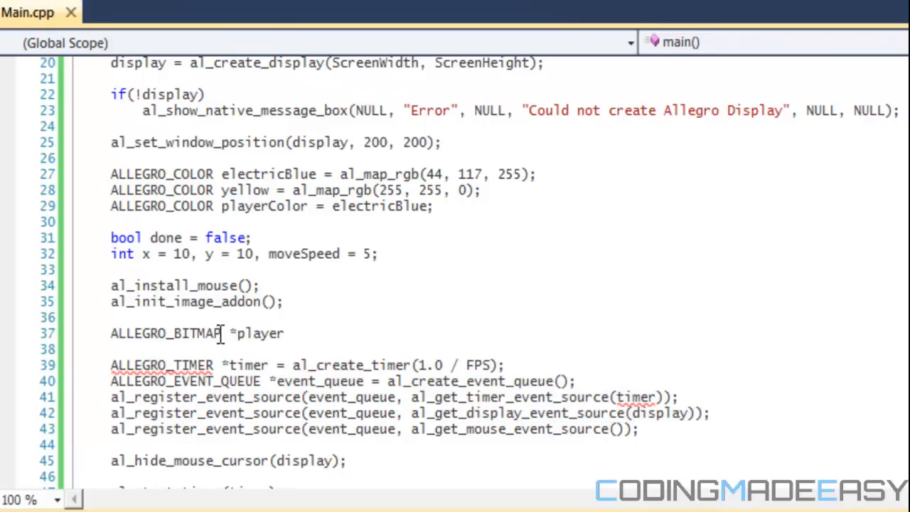
# Step: Review the event source registration lines, then add = after ALLEGRO_BITMAP *player
pyautogui.doubleClick(165, 332)
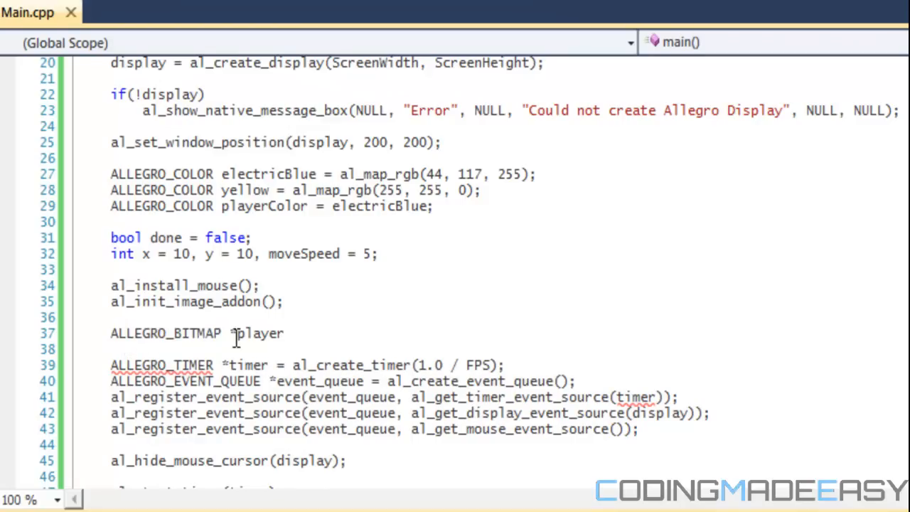
pyautogui.doubleClick(165, 333)
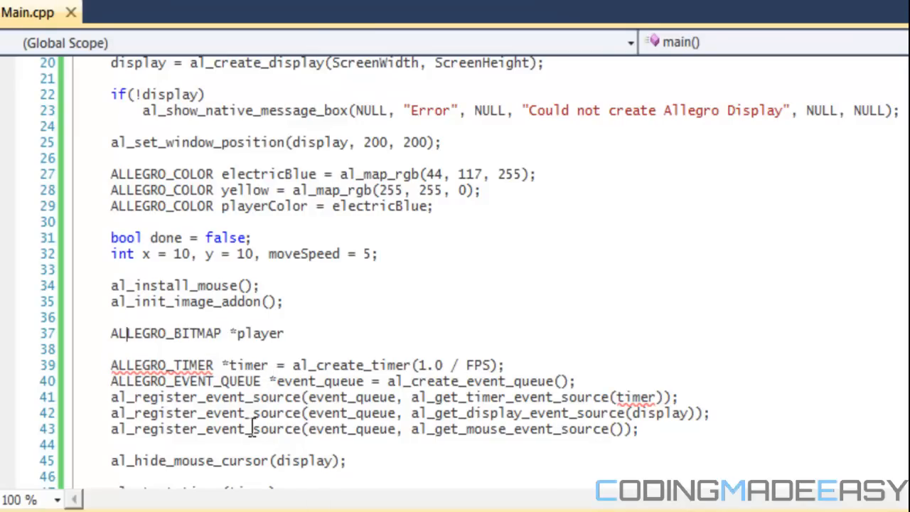
pyautogui.moveTo(438, 399)
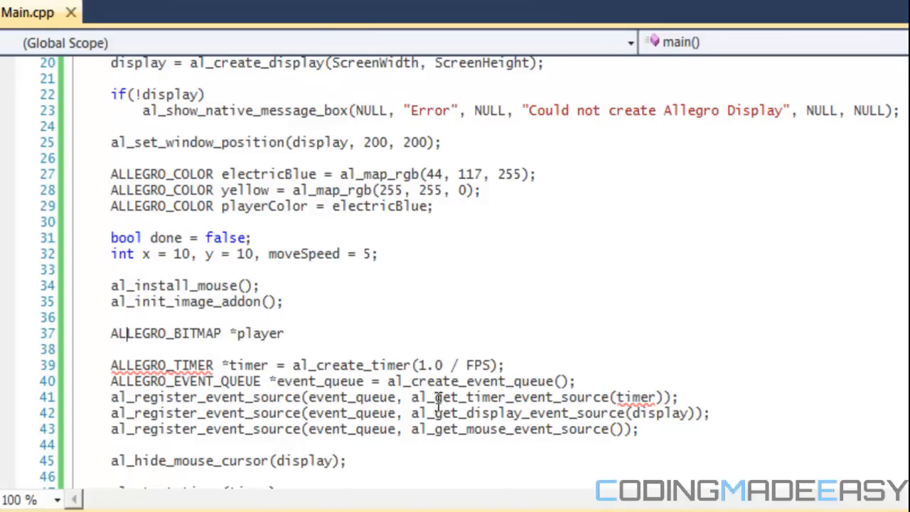
pyautogui.moveTo(390, 430)
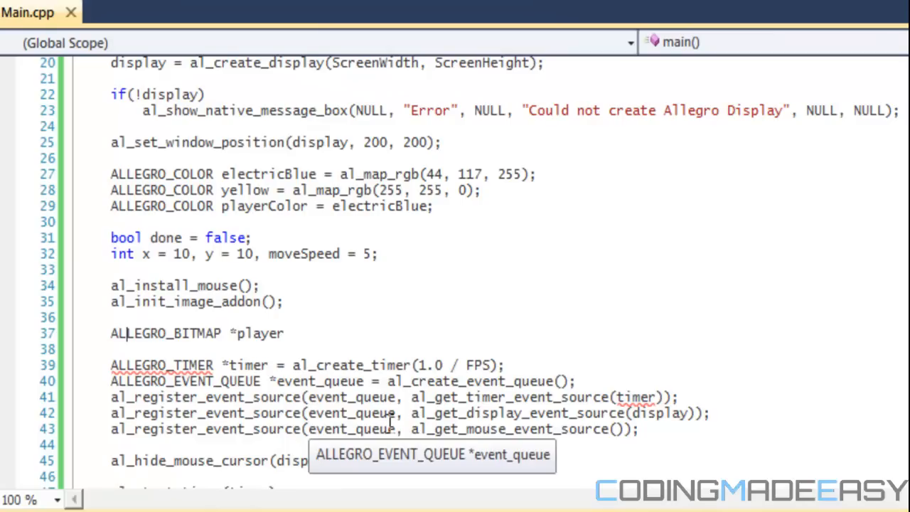
pyautogui.doubleClick(239, 430)
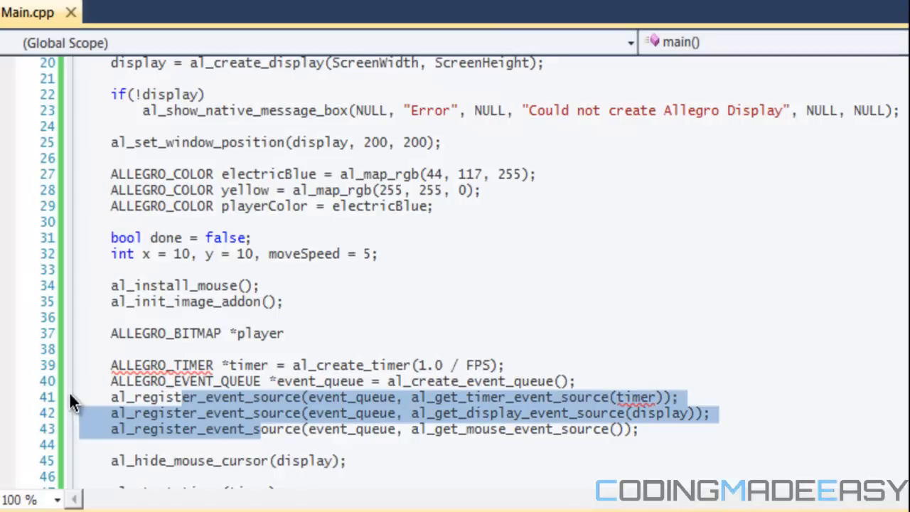
pyautogui.click(128, 412)
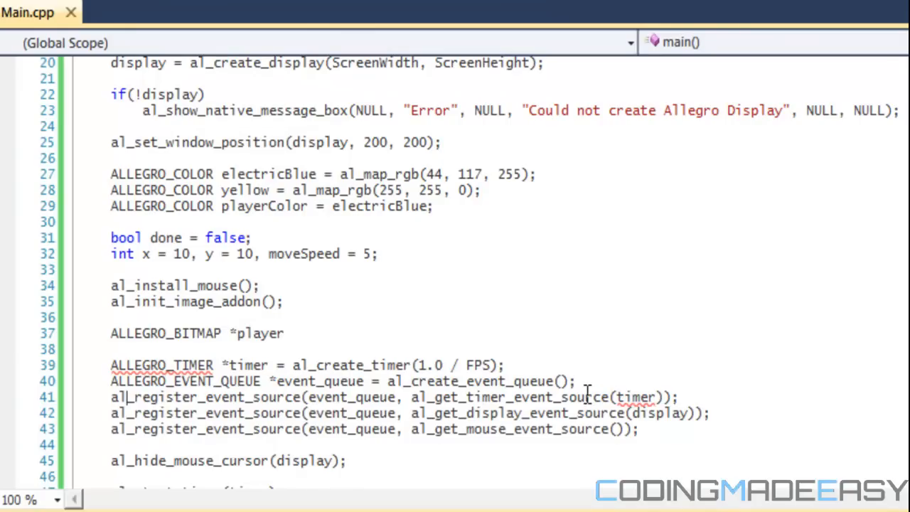
pyautogui.moveTo(347, 376)
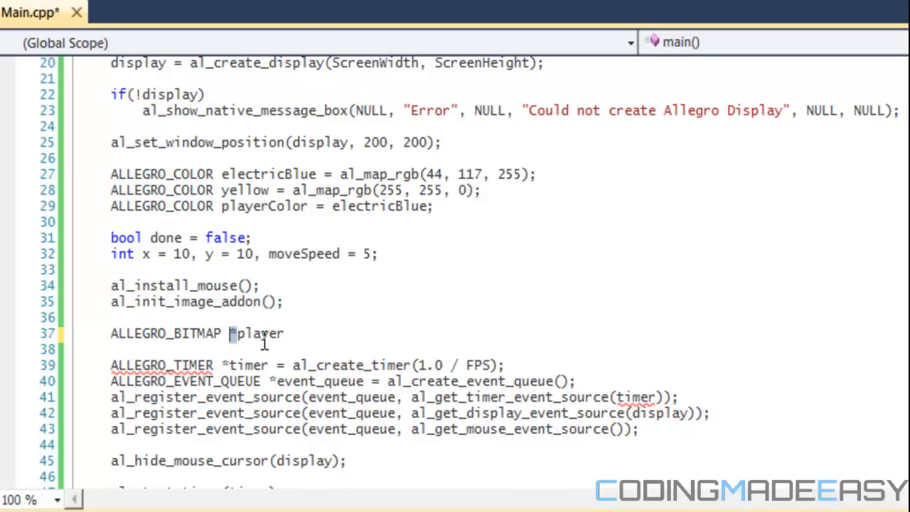
pyautogui.write('=')
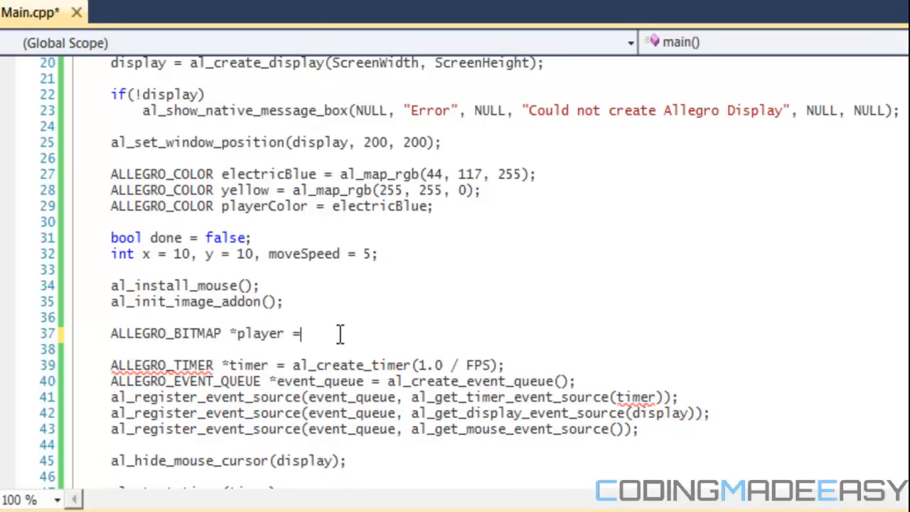
# Step: Initialise player with al_load_bitmap("PlayerImage1.png"); via IntelliSense
pyautogui.write('al_;')
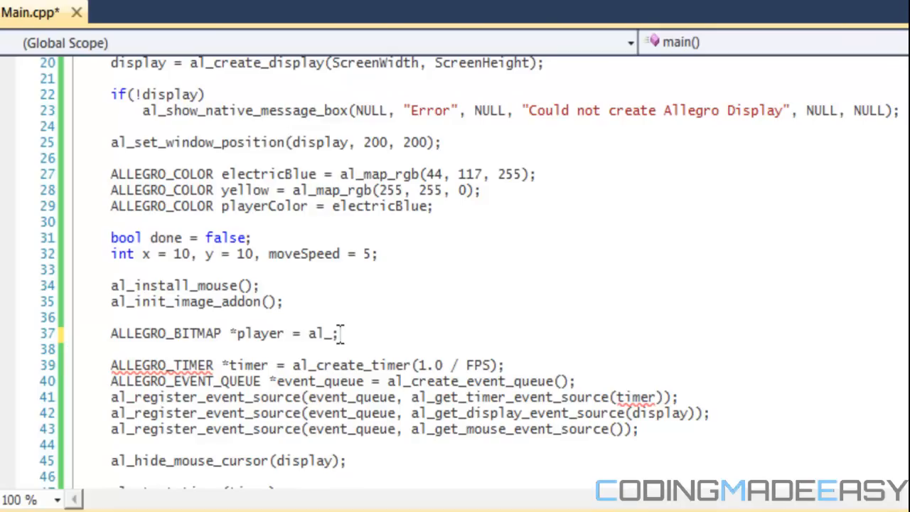
pyautogui.write('load_bitmap(')
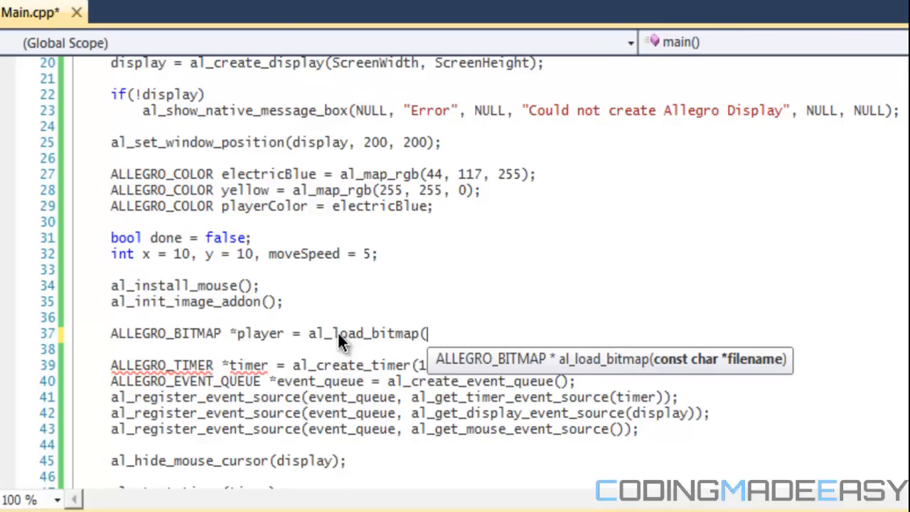
pyautogui.write('"Player')
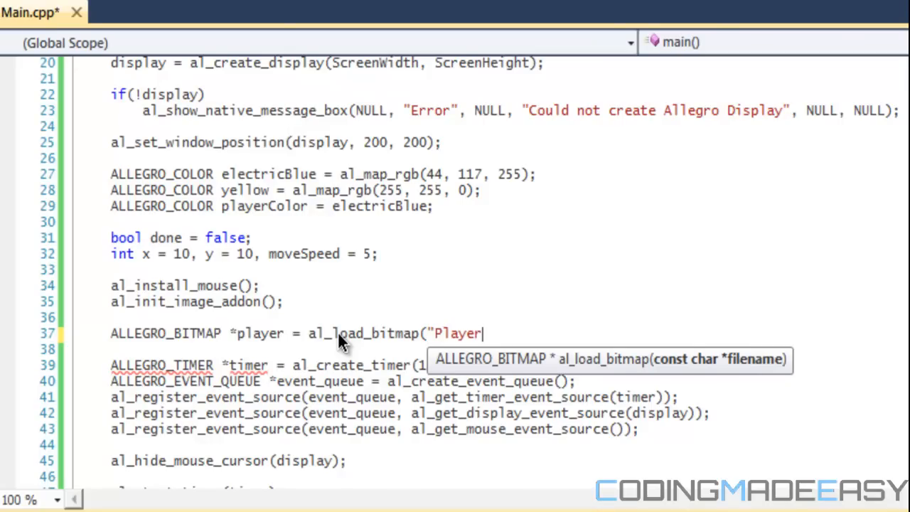
pyautogui.write('Image1')
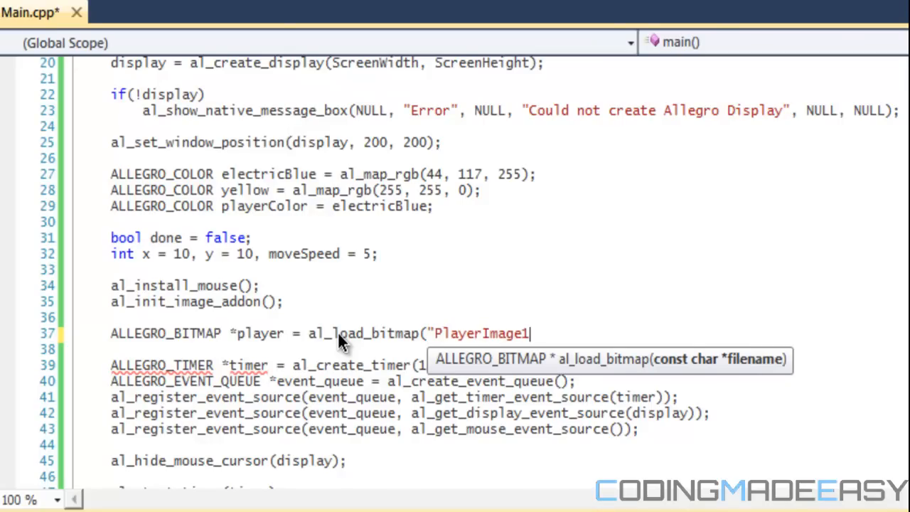
pyautogui.write('.png");')
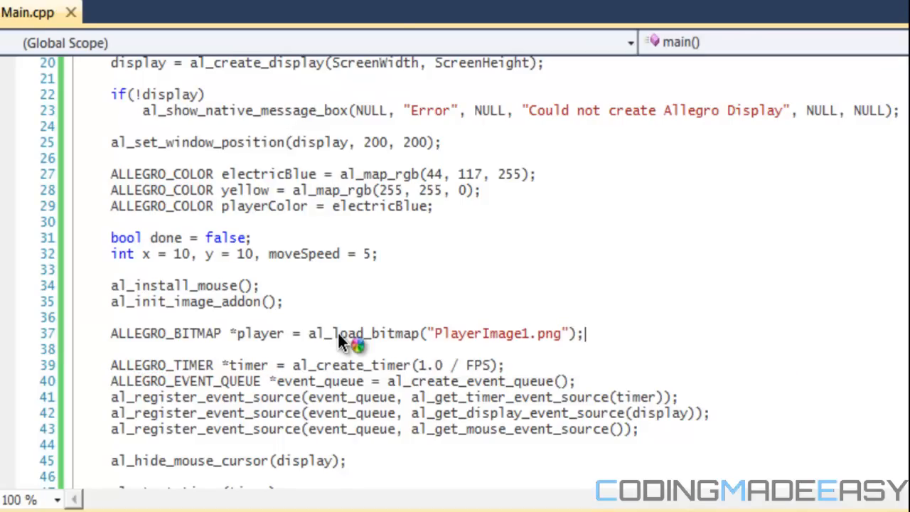
# Step: Add al_destroy_bitmap(player); to the cleanup code before the event queue is destroyed
pyautogui.scroll(-3)
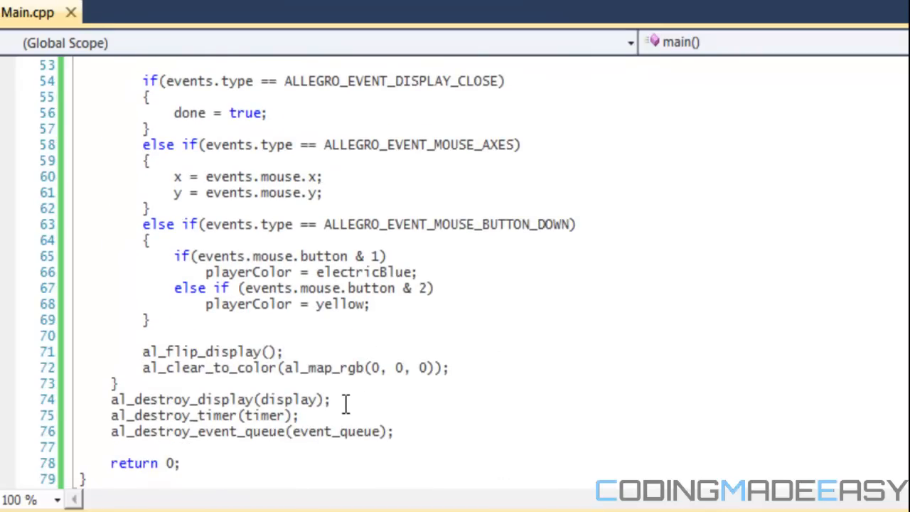
pyautogui.write('al_')
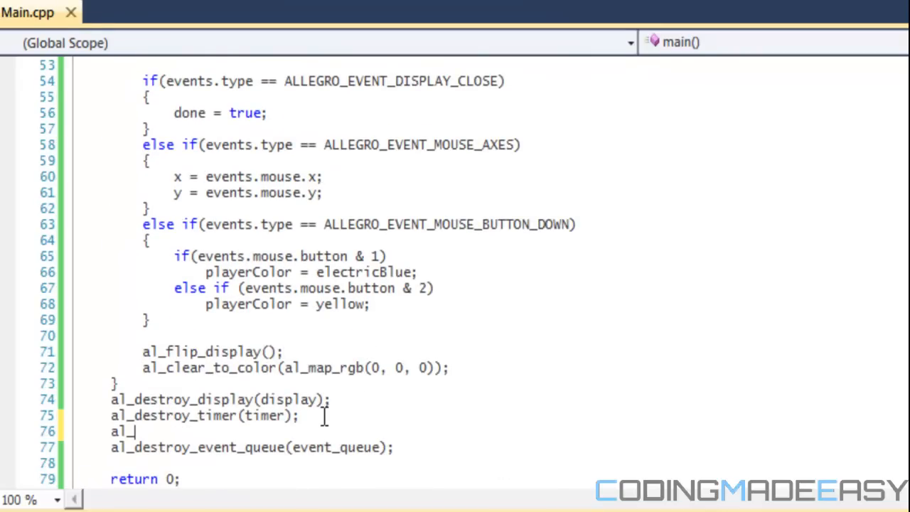
pyautogui.write('di')
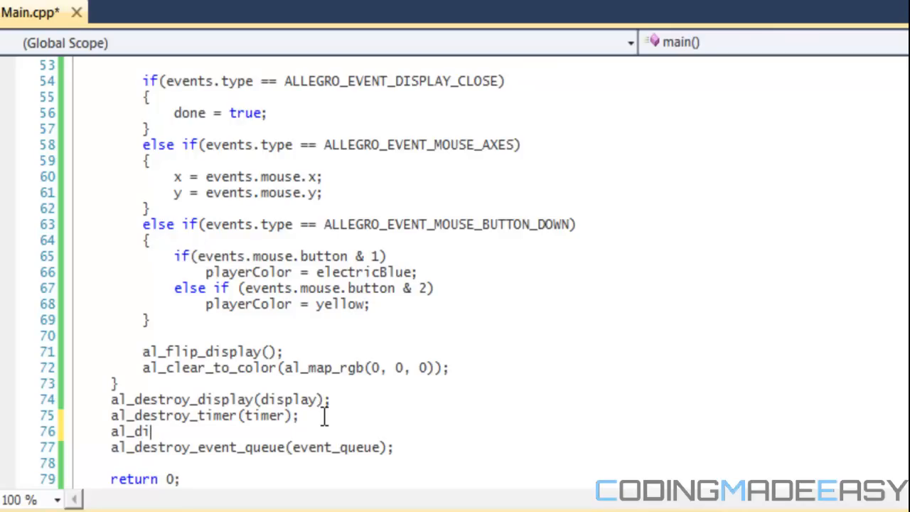
pyautogui.write('estroy_bitmap(')
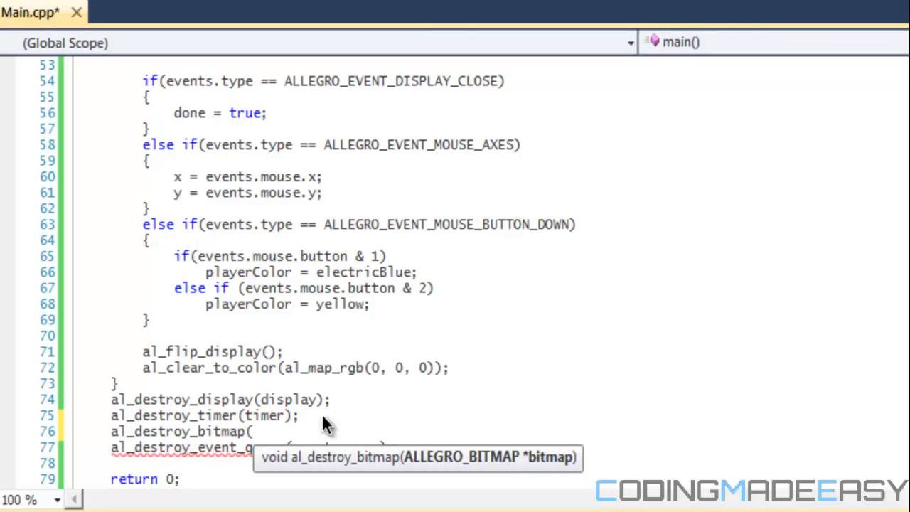
pyautogui.write('player)')
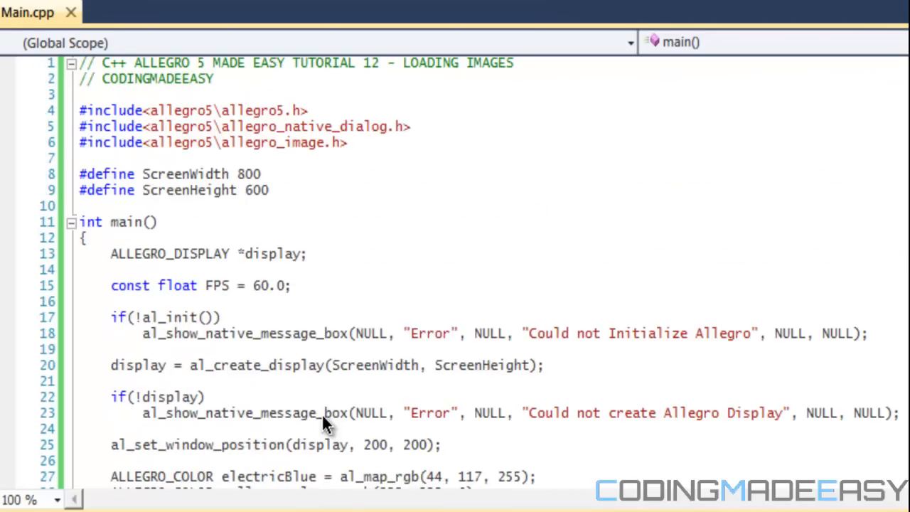
# Step: Scroll down to the end of the game loop to leave an empty line above al_flip_display()
pyautogui.scroll(-3)
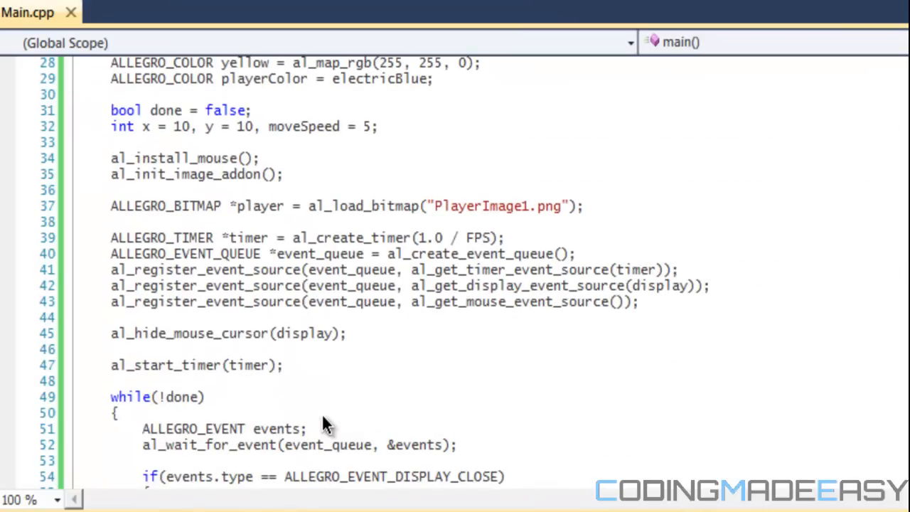
pyautogui.scroll(-3)
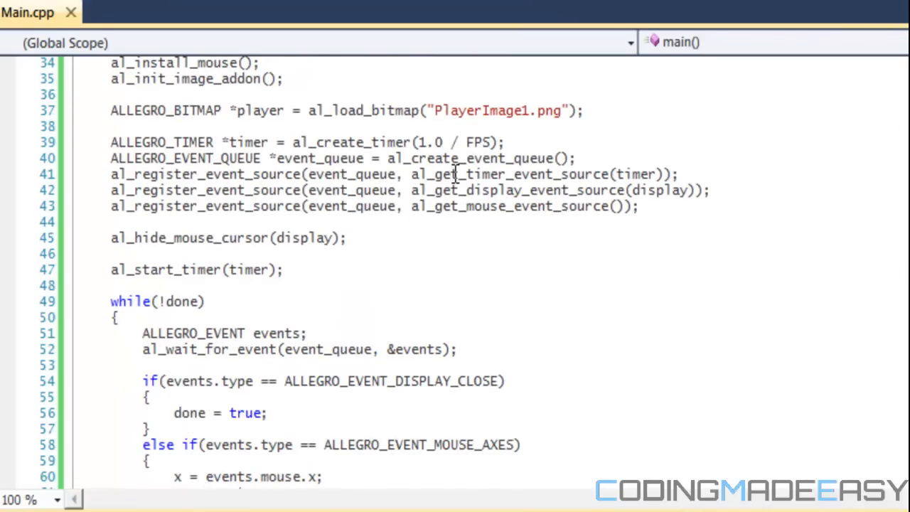
pyautogui.scroll(-3)
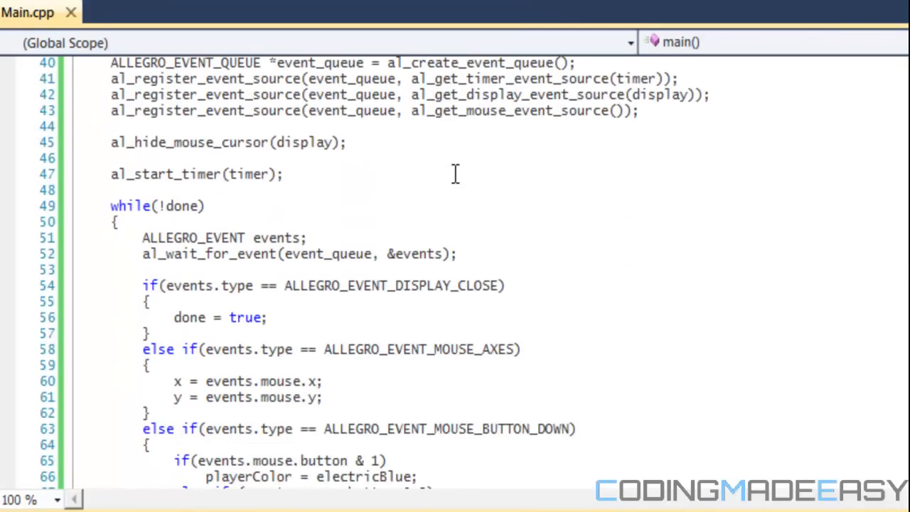
pyautogui.scroll(-3)
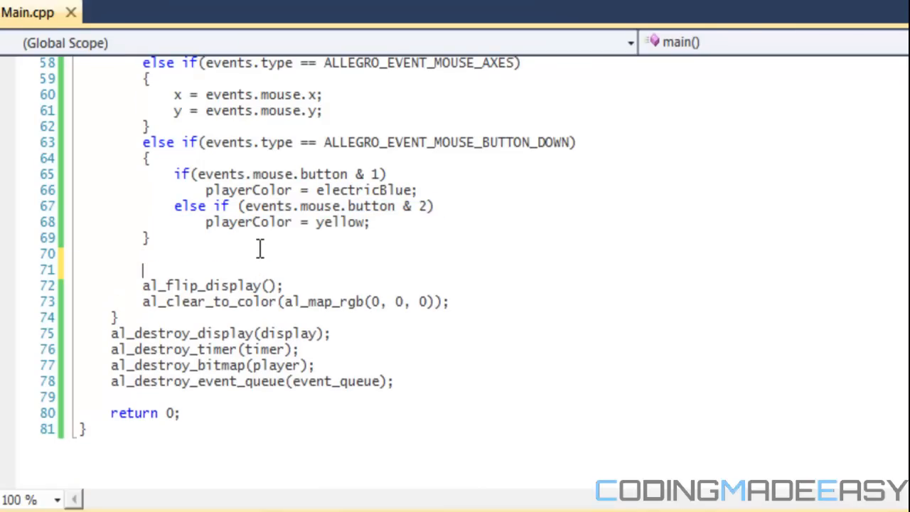
# Step: Write al_draw_bitmap(player, x, y, ALLEGRO_FLIP_HORIZONTAL) on the empty line
pyautogui.write('al_draw_')
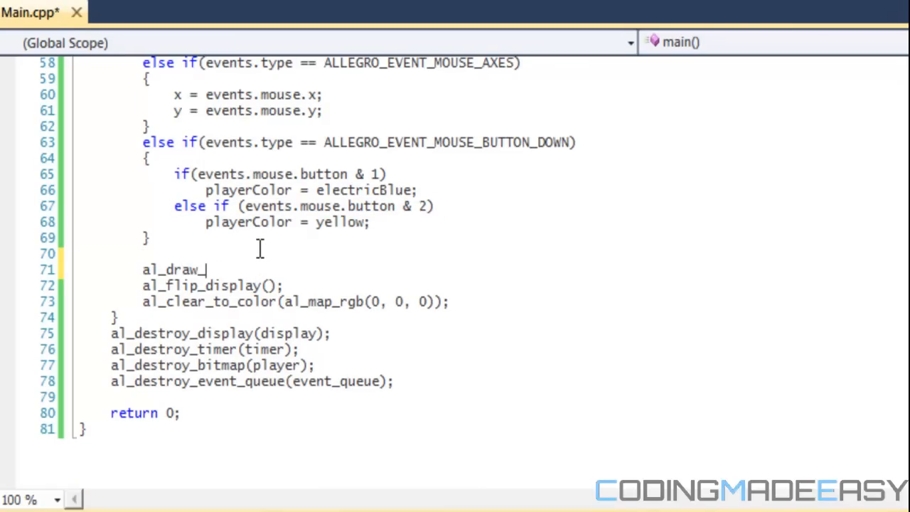
pyautogui.write('bitmap(')
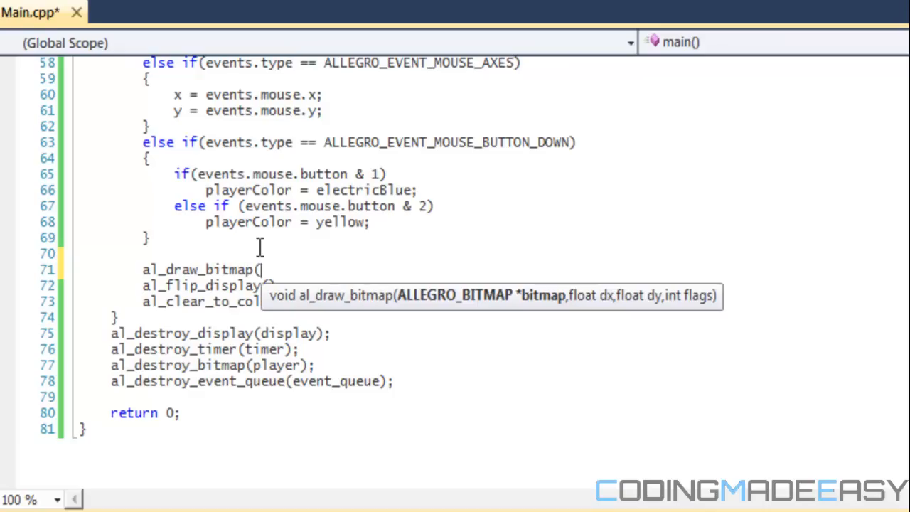
pyautogui.write('player')
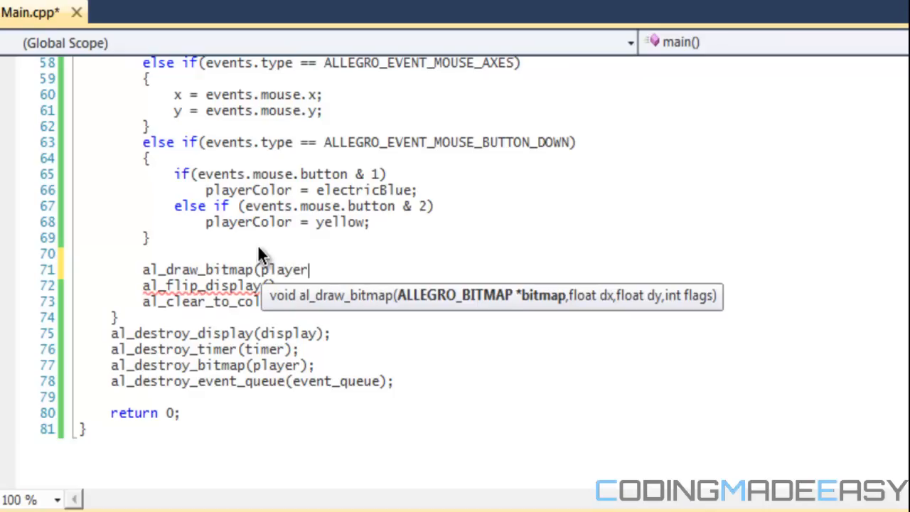
pyautogui.write(', x, y,')
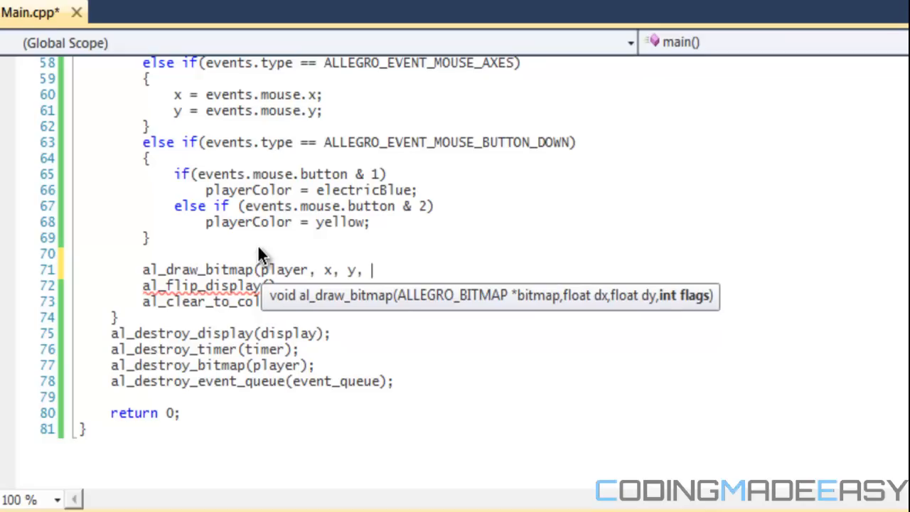
pyautogui.write('ALLEGR')
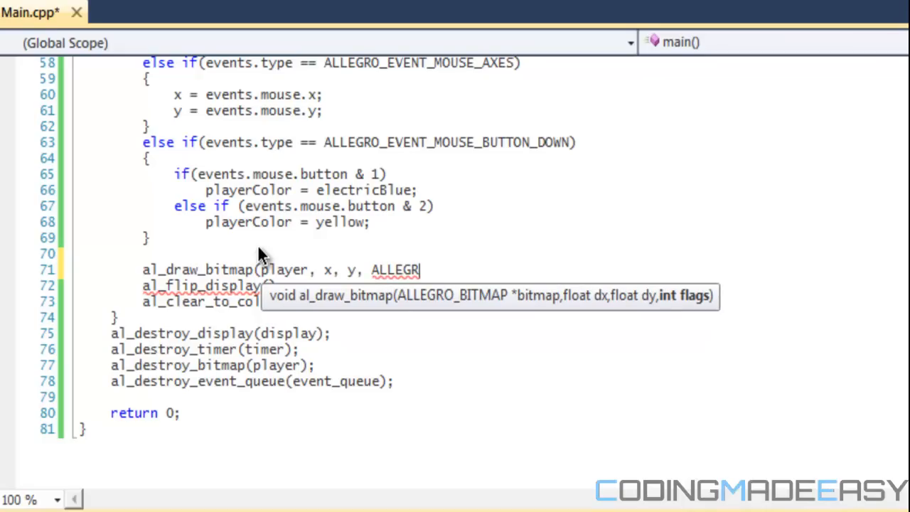
pyautogui.write('_FL')
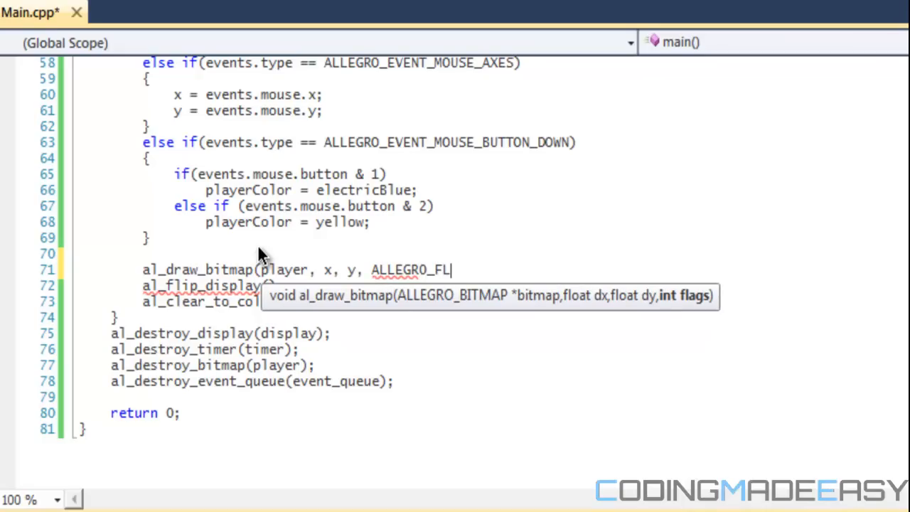
pyautogui.write('IP_')
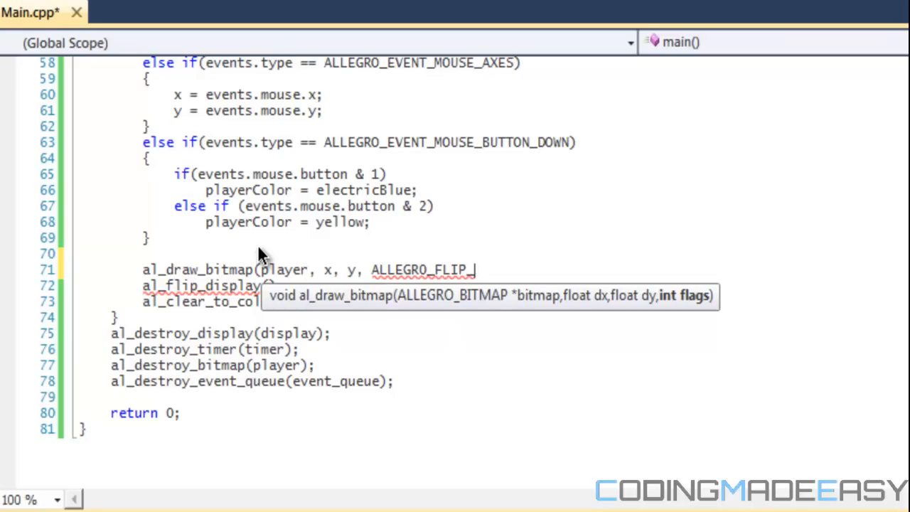
pyautogui.press('Backspace')
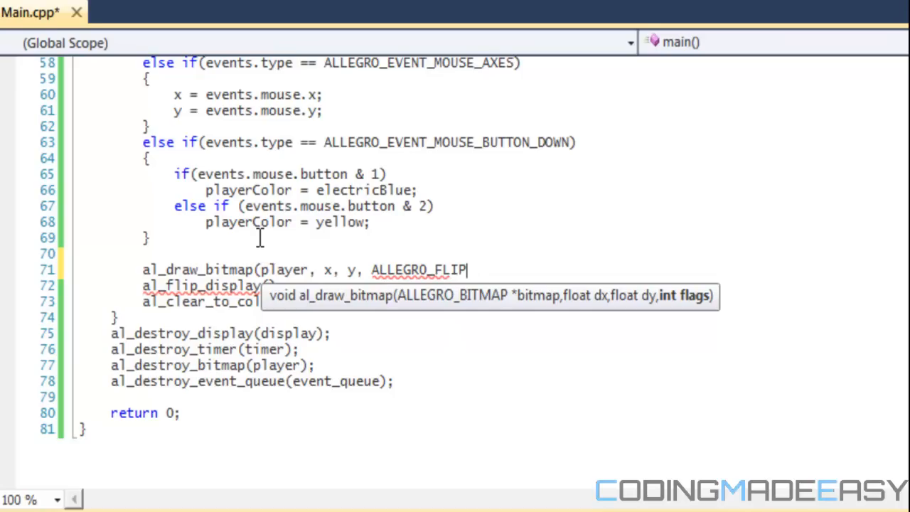
pyautogui.write('_HOR')
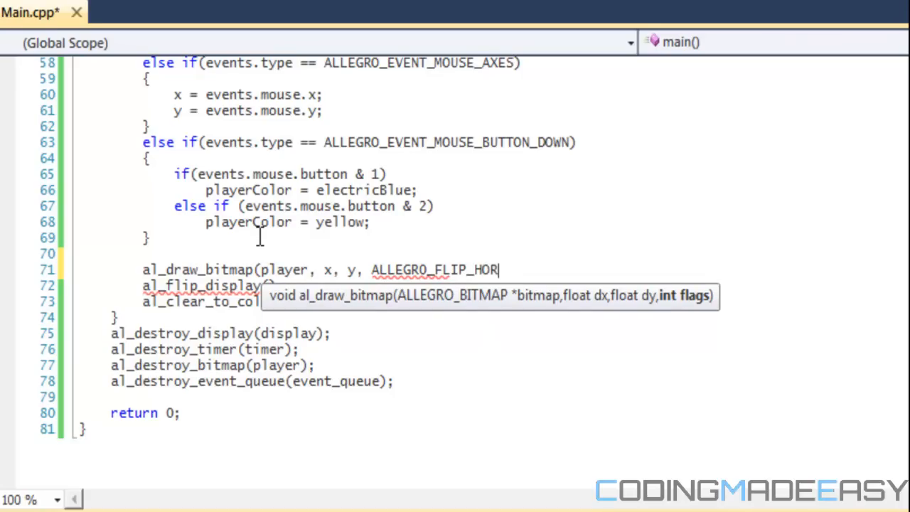
pyautogui.write('IZONTAL)')
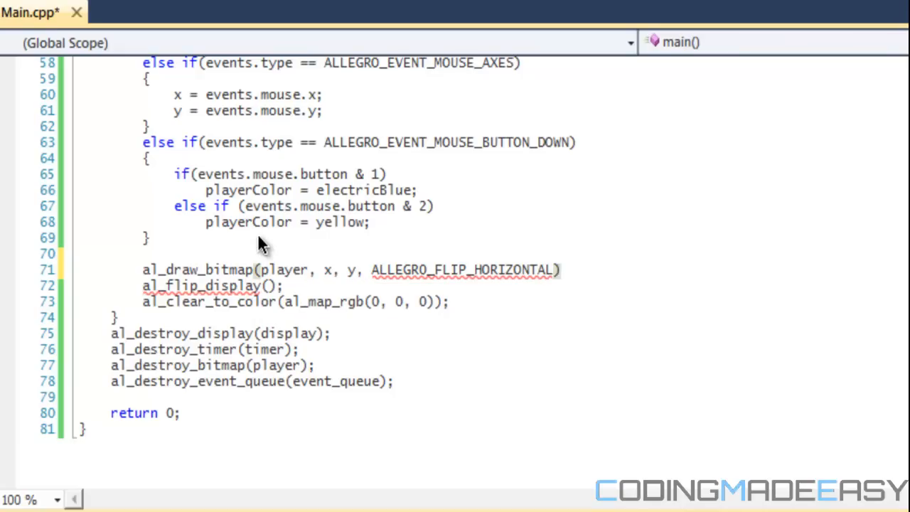
pyautogui.moveTo(562, 81)
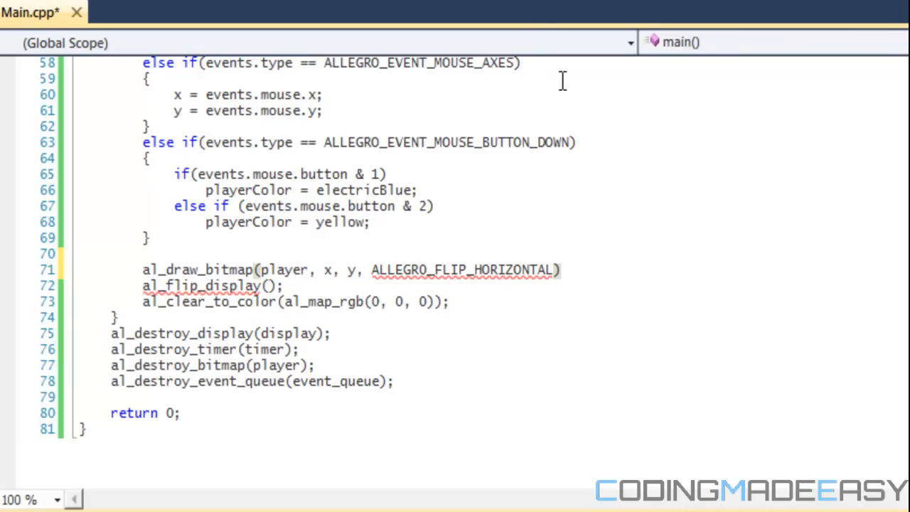
pyautogui.moveTo(620, 407)
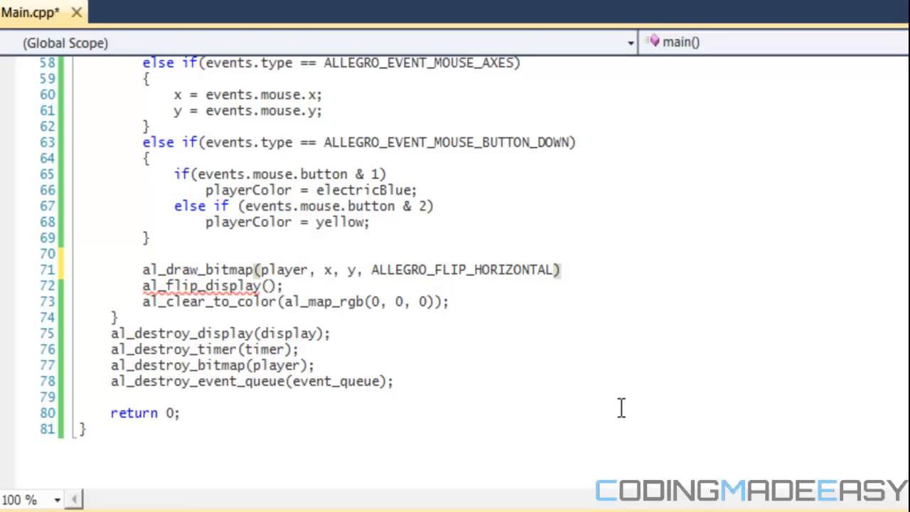
pyautogui.moveTo(426, 270)
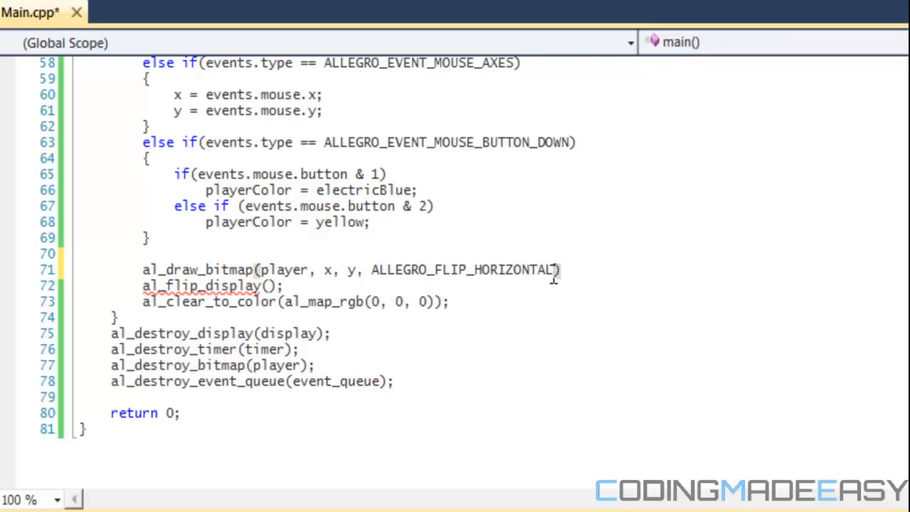
# Step: Replace ALLEGRO_FLIP_HORIZONTAL with NULL and end the draw statement with a semicolon
pyautogui.doubleClick(463, 271)
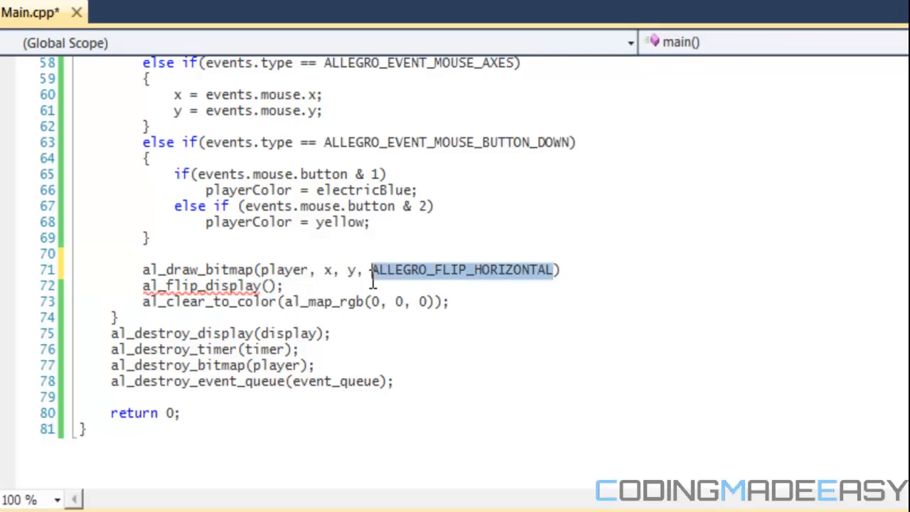
pyautogui.moveTo(427, 284)
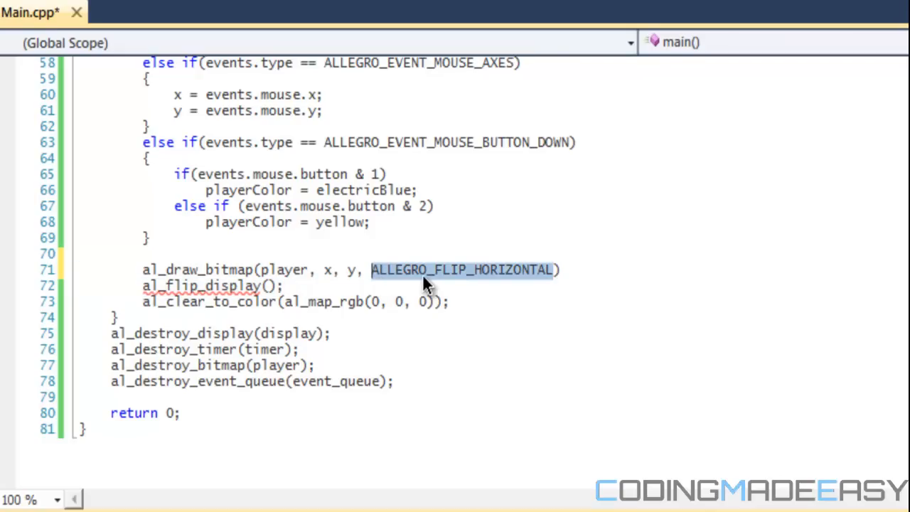
pyautogui.press('Delete')
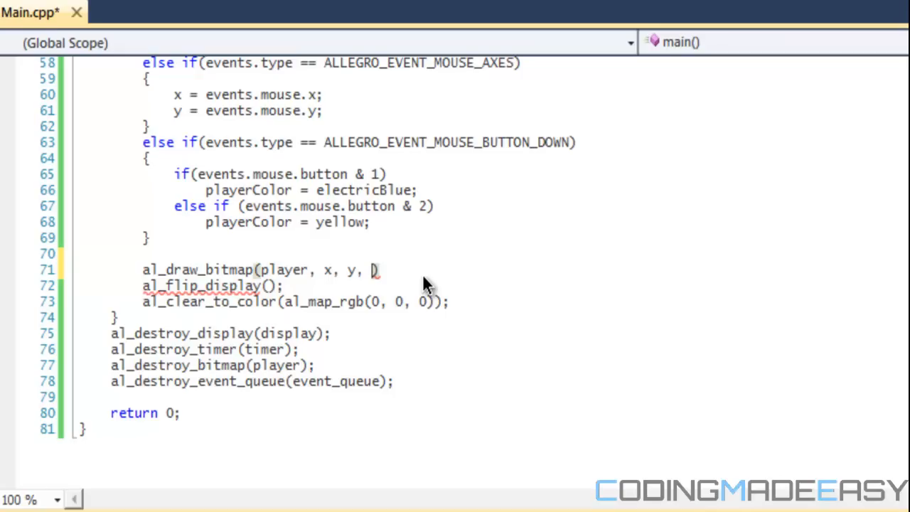
pyautogui.write('NULL')
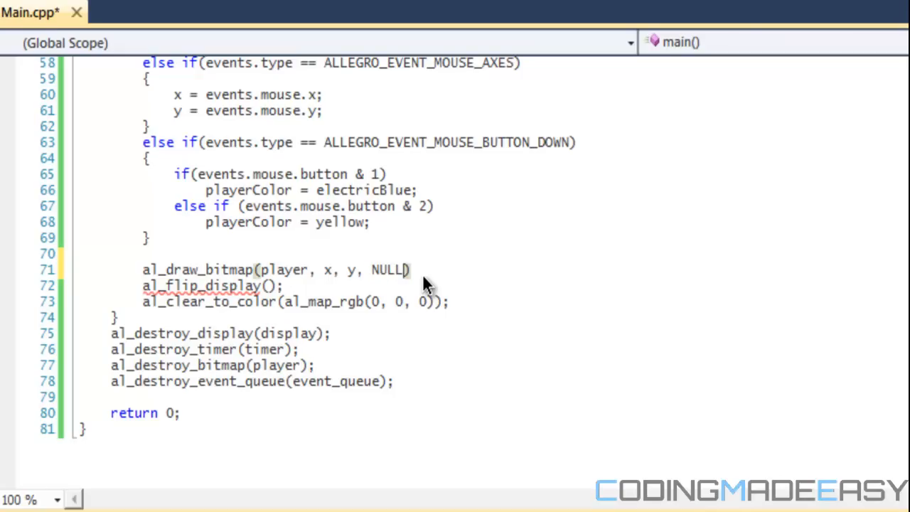
pyautogui.write(';')
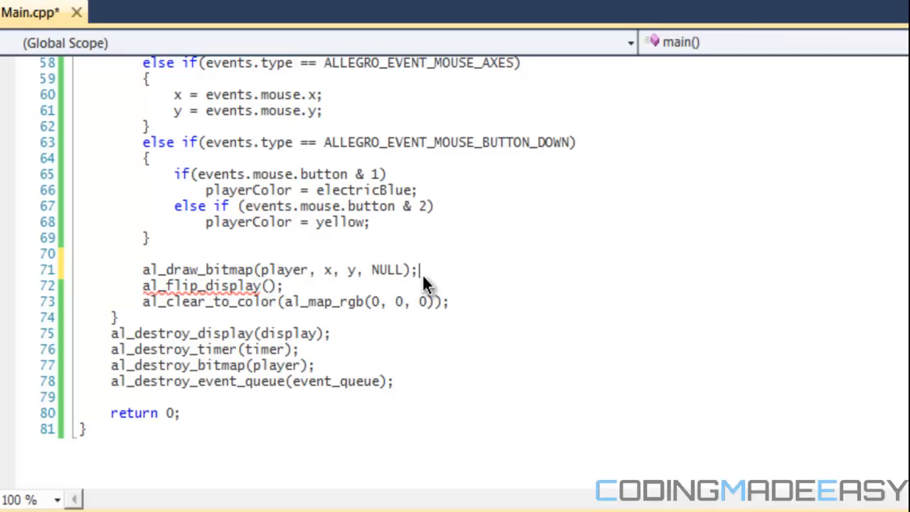
pyautogui.moveTo(418, 212)
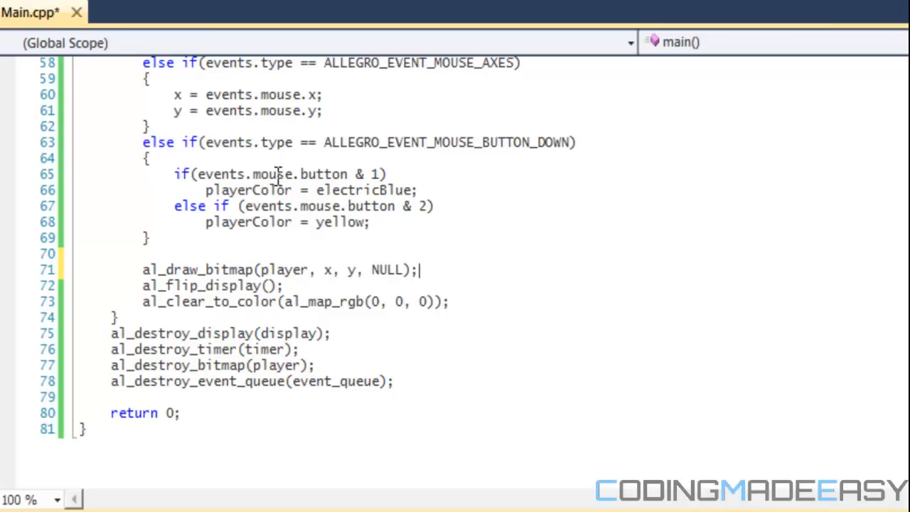
pyautogui.moveTo(273, 156)
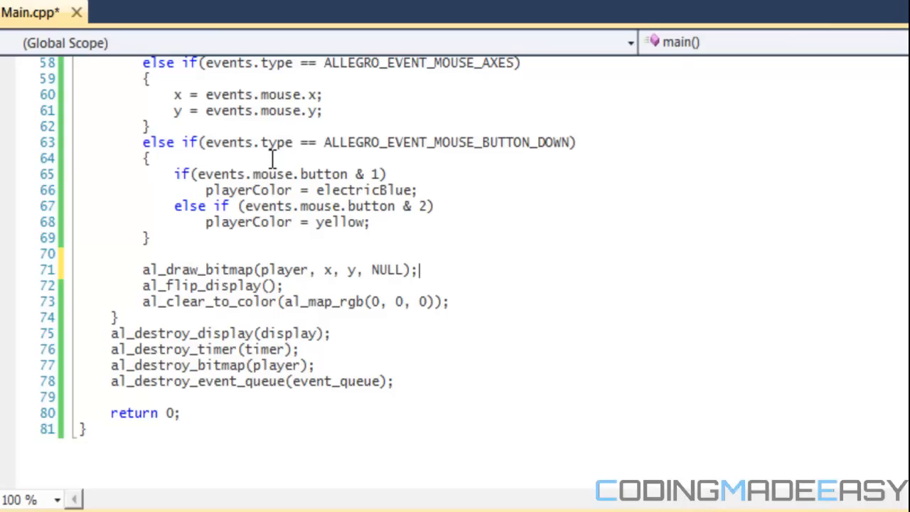
pyautogui.moveTo(334, 290)
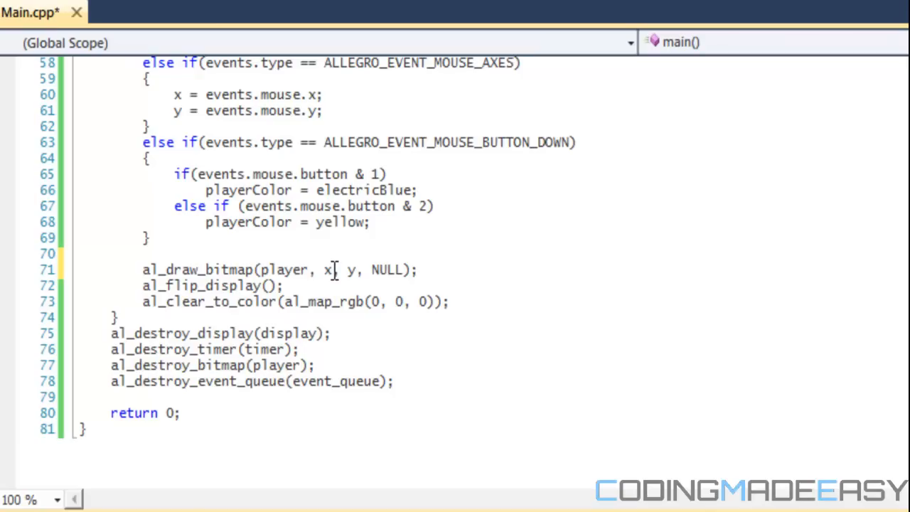
pyautogui.moveTo(338, 276)
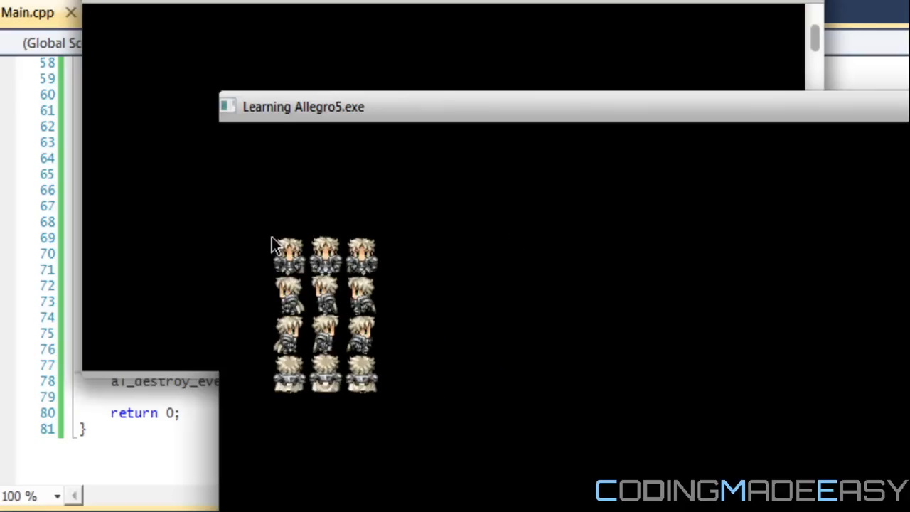
# Step: Move the mouse in the game window so the sprite sheet follows it toward the centre
pyautogui.moveTo(275, 245); pyautogui.dragTo(436, 174)
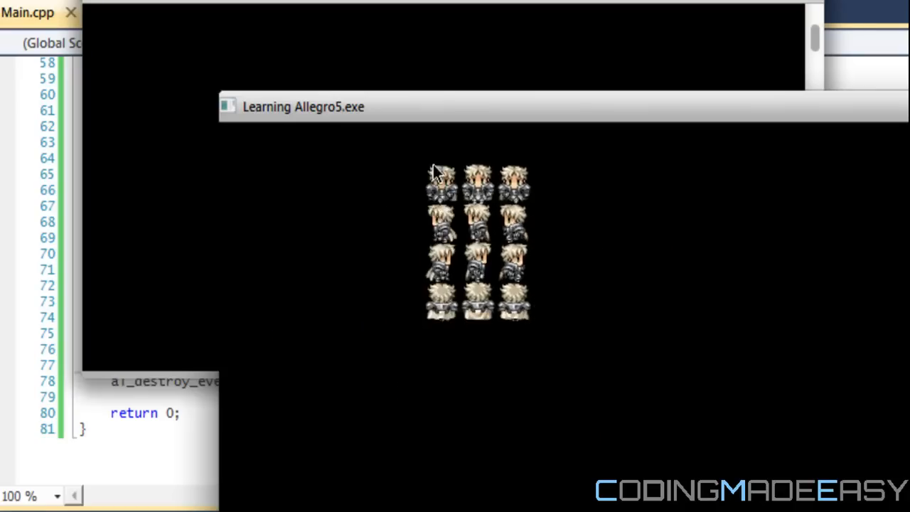